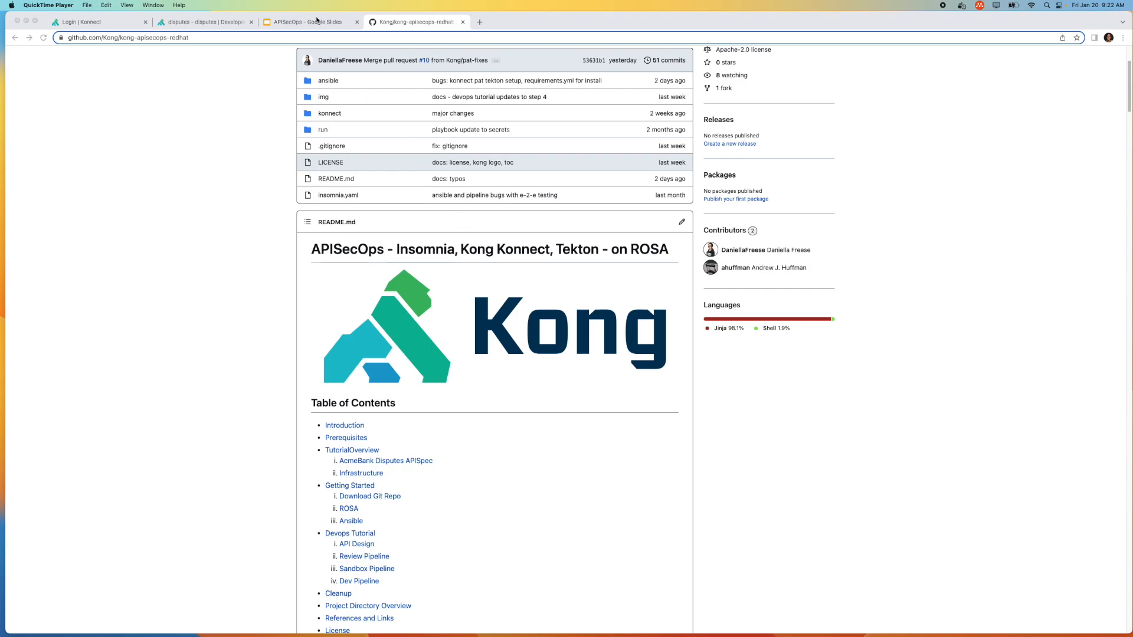
# - Switch to the APISecOps Google Slides tab to show its End-to-end APIOps overview slide
pyautogui.click(309, 22)
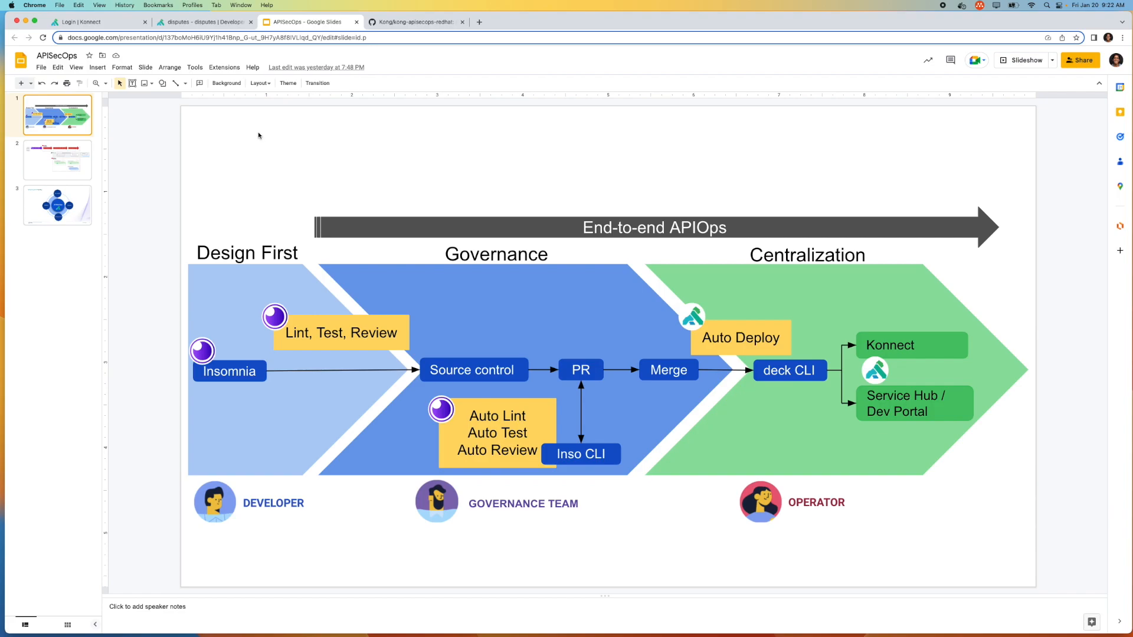
pyautogui.moveTo(198, 251)
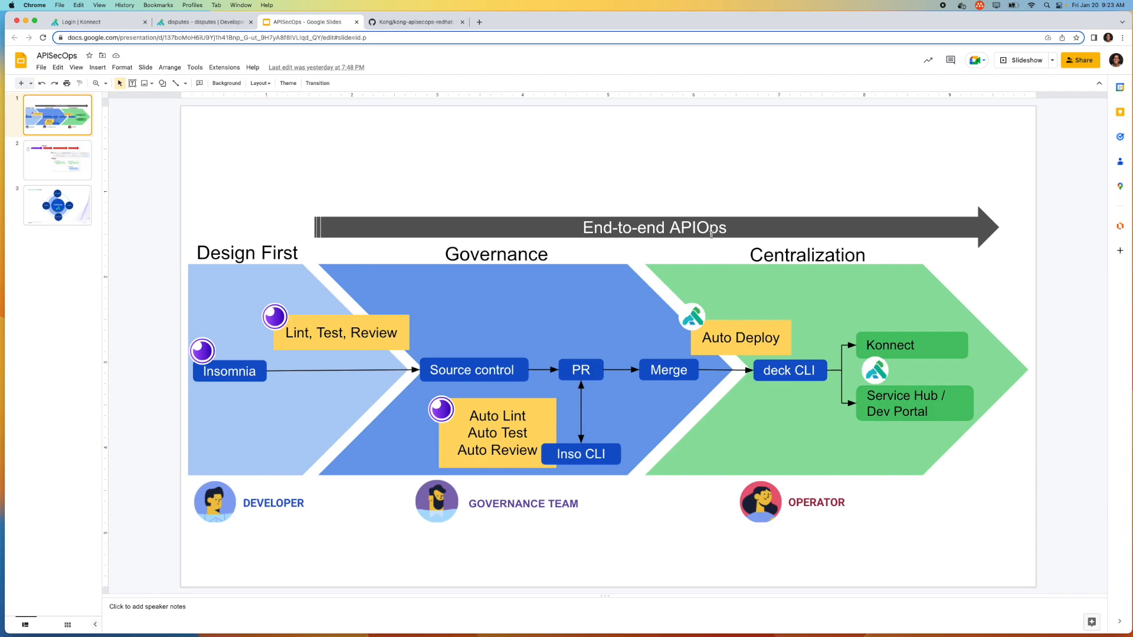
pyautogui.moveTo(592, 185)
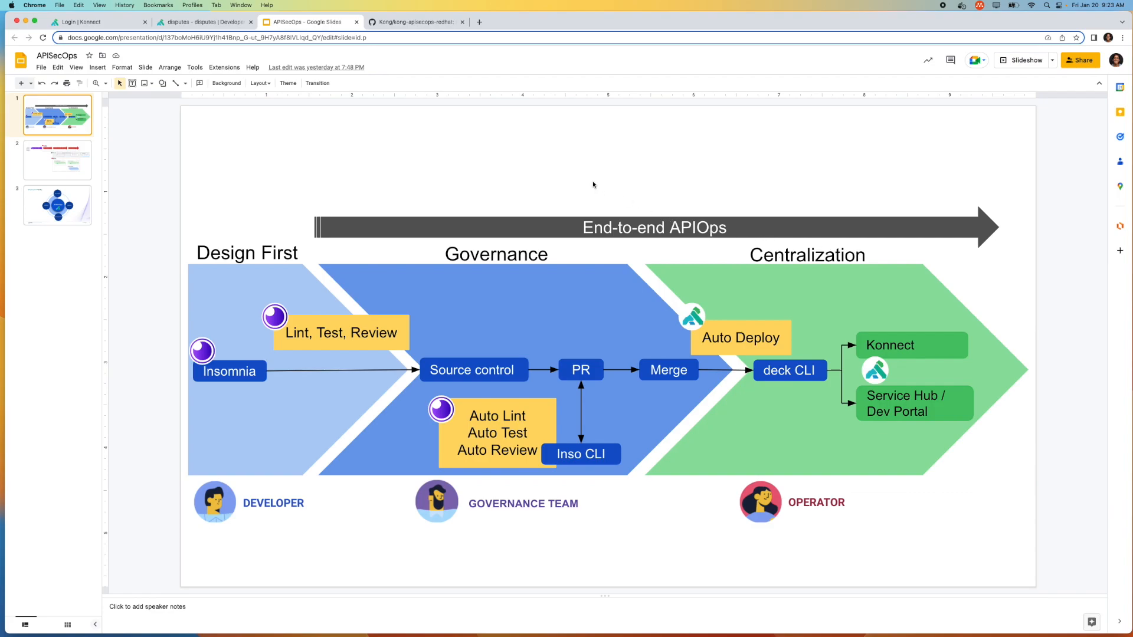
pyautogui.moveTo(530, 168)
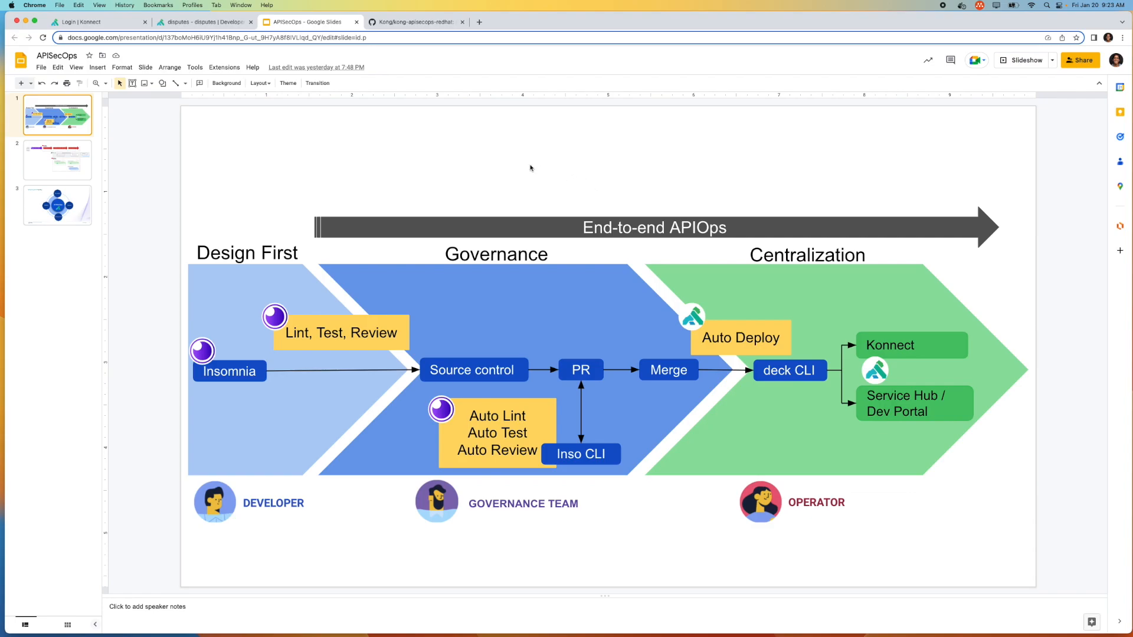
pyautogui.moveTo(304, 373)
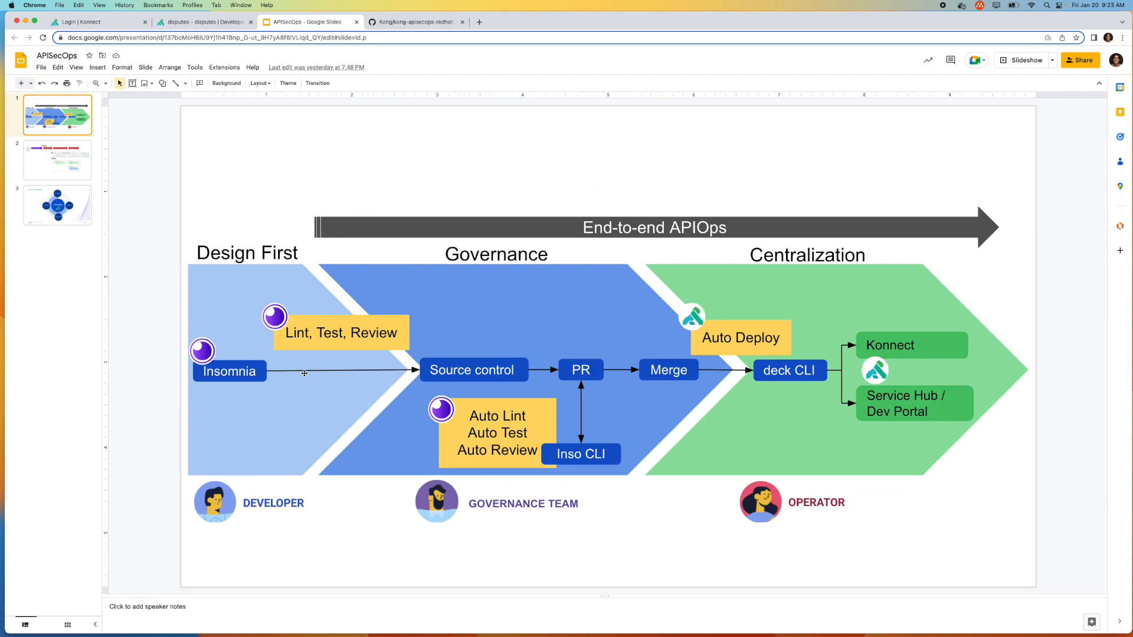
pyautogui.moveTo(304, 364)
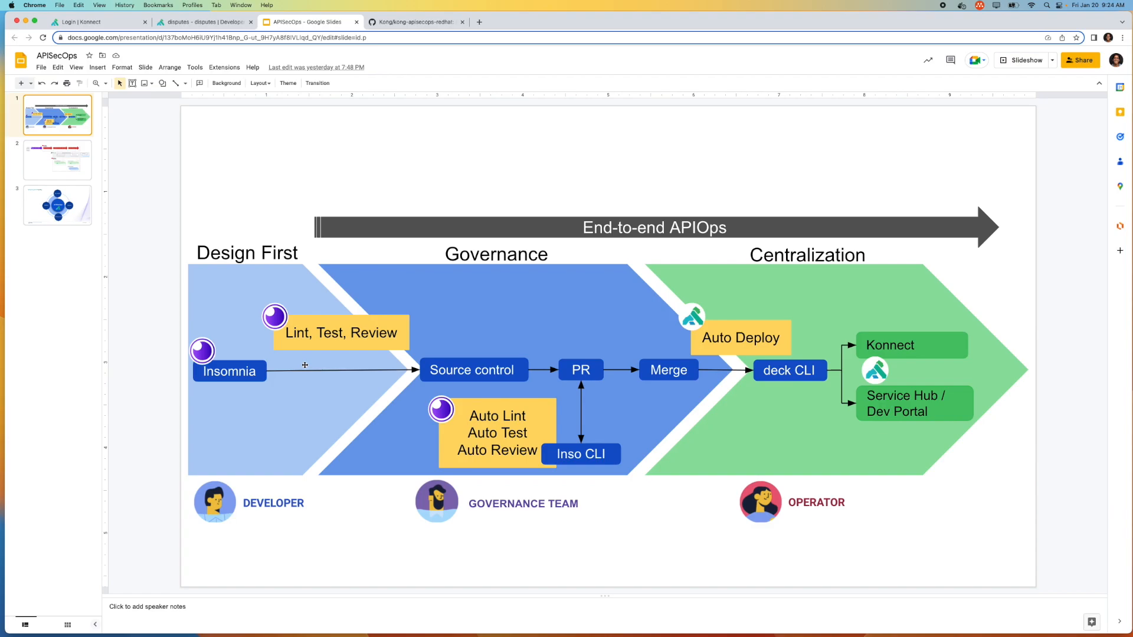
pyautogui.moveTo(194, 422)
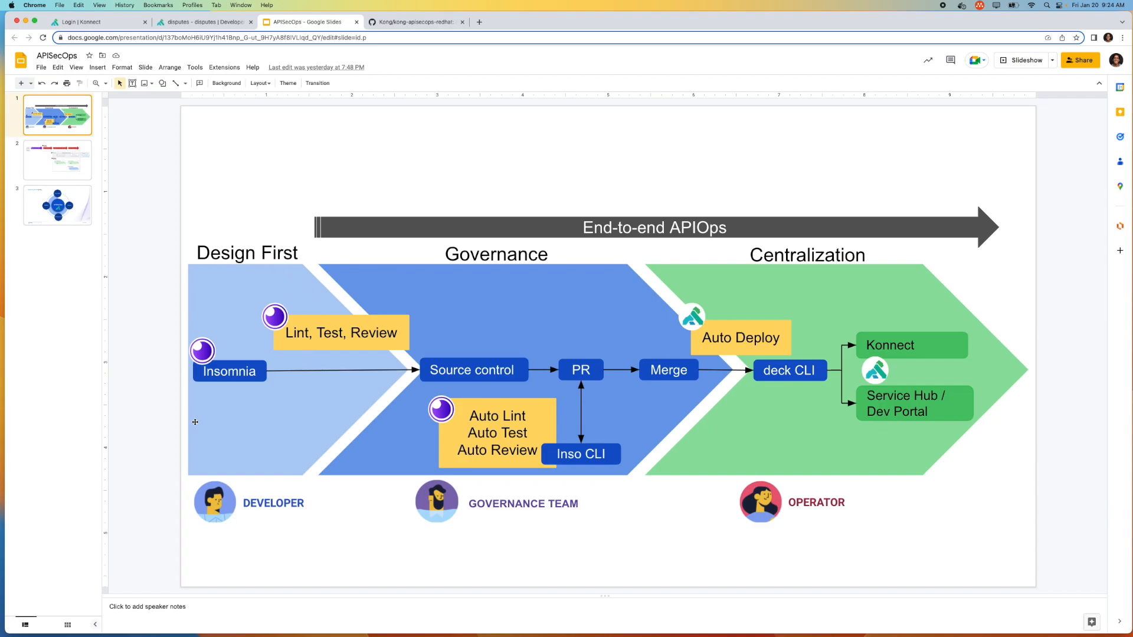
pyautogui.moveTo(281, 458)
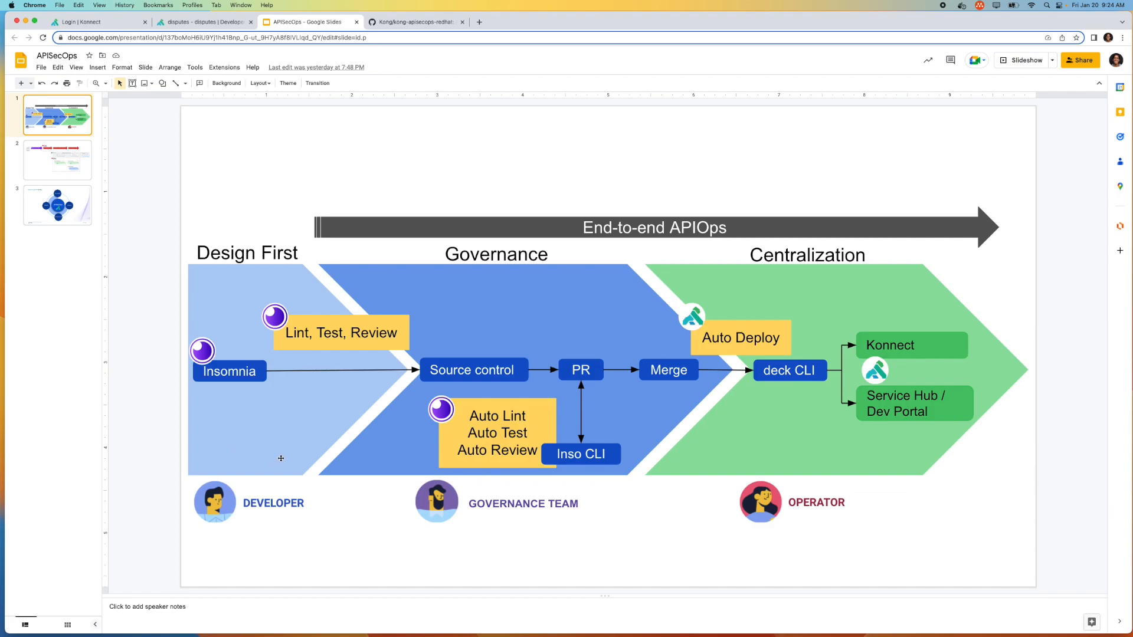
pyautogui.moveTo(354, 309)
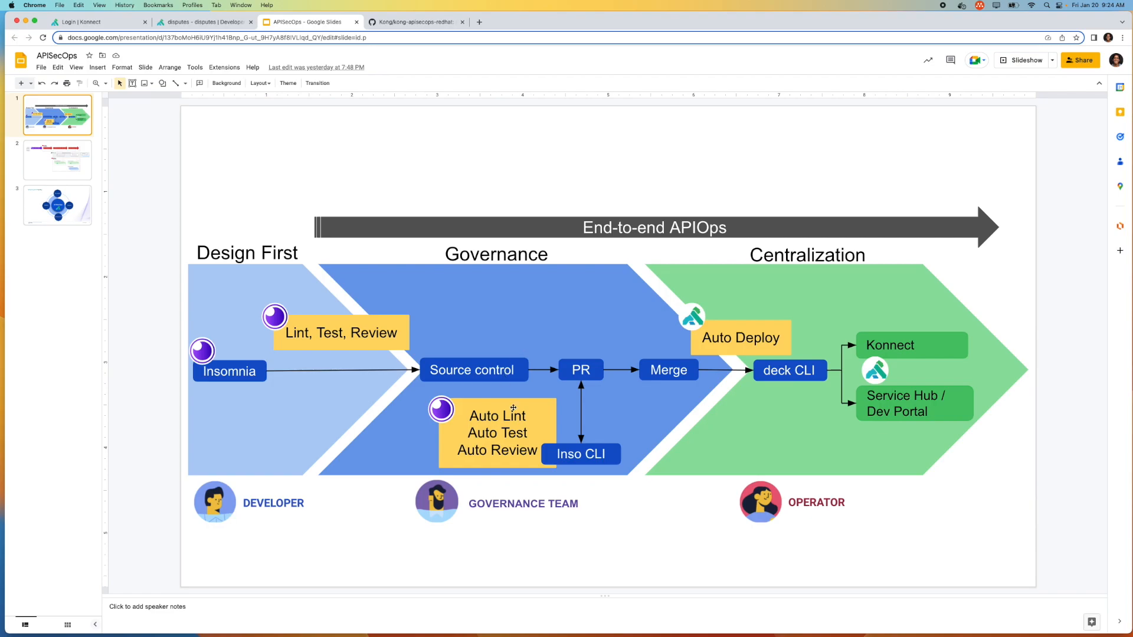
pyautogui.moveTo(592, 385)
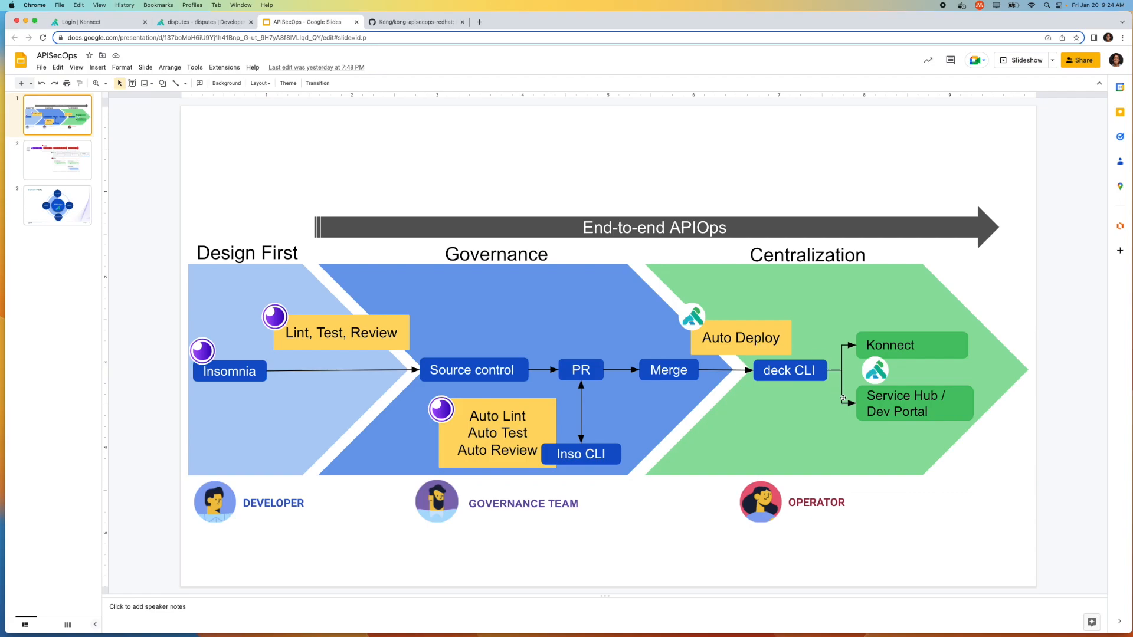
pyautogui.moveTo(912, 325)
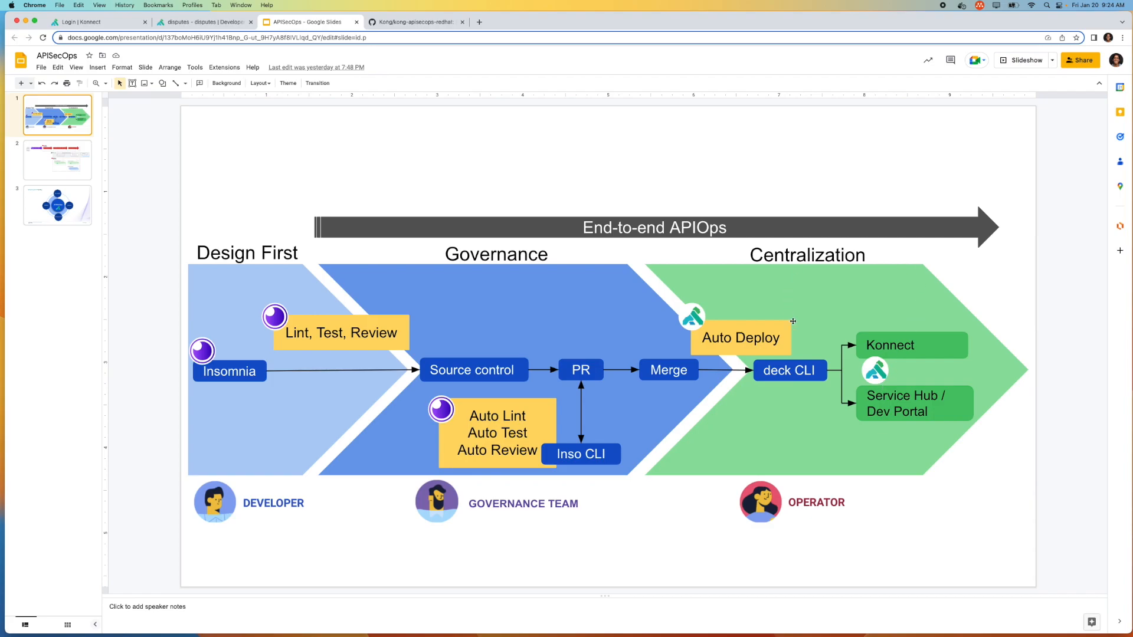
pyautogui.moveTo(794, 376)
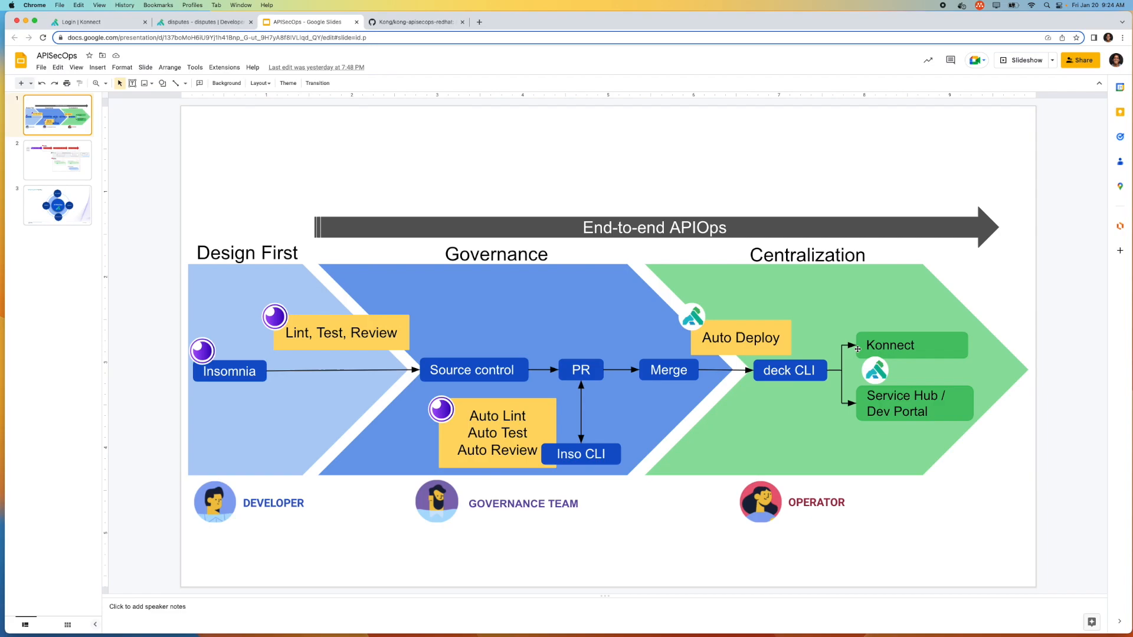
pyautogui.moveTo(867, 415)
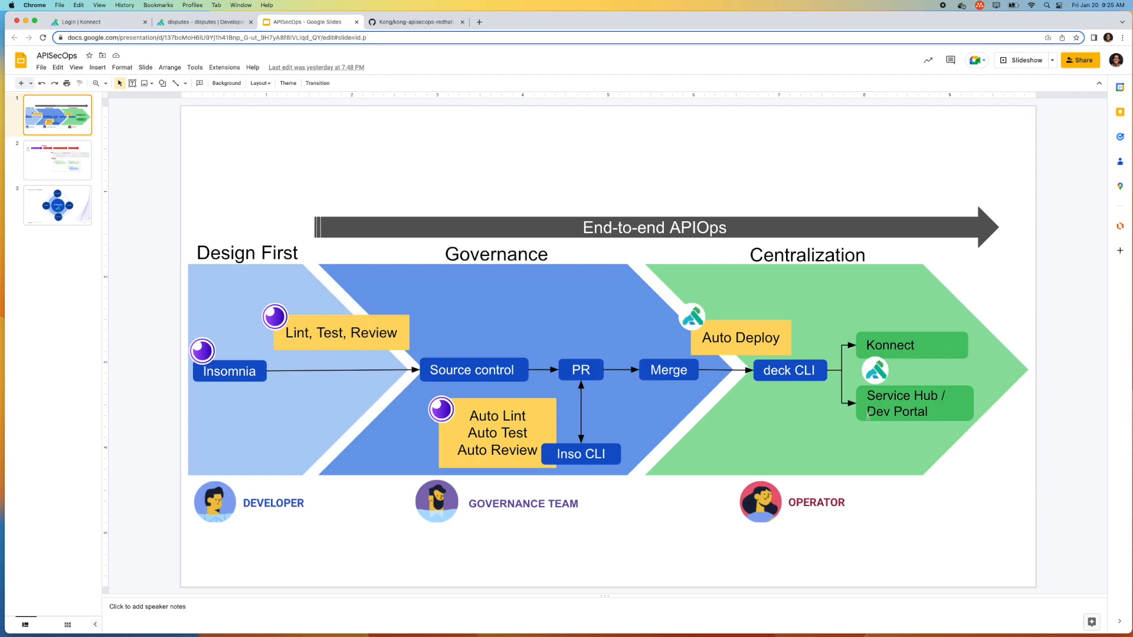
pyautogui.moveTo(917, 419)
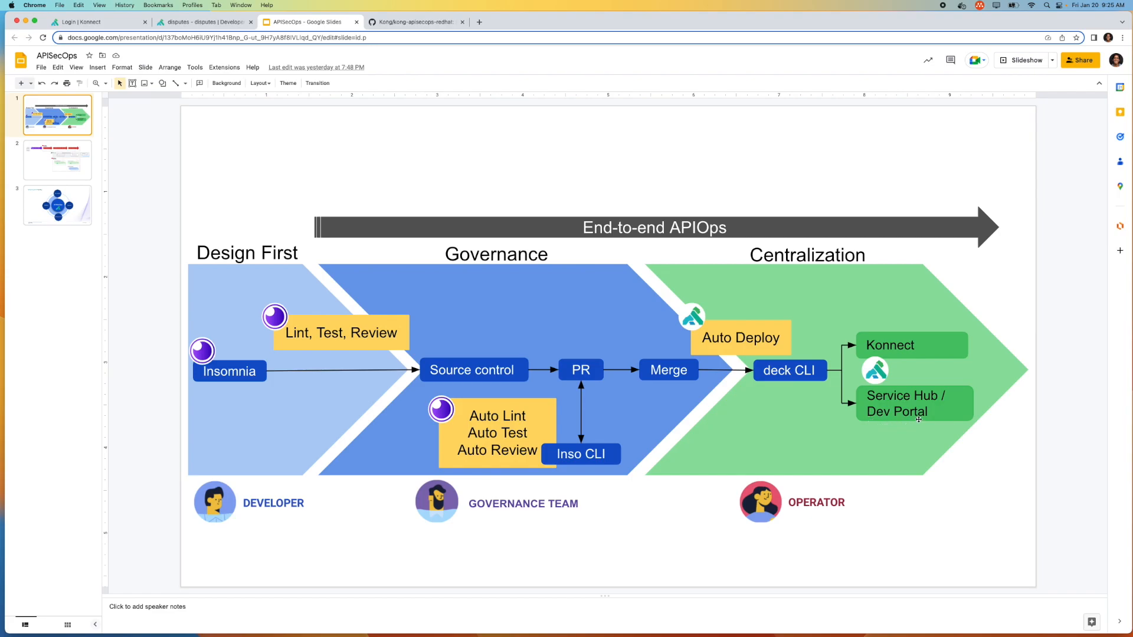
pyautogui.moveTo(332, 289)
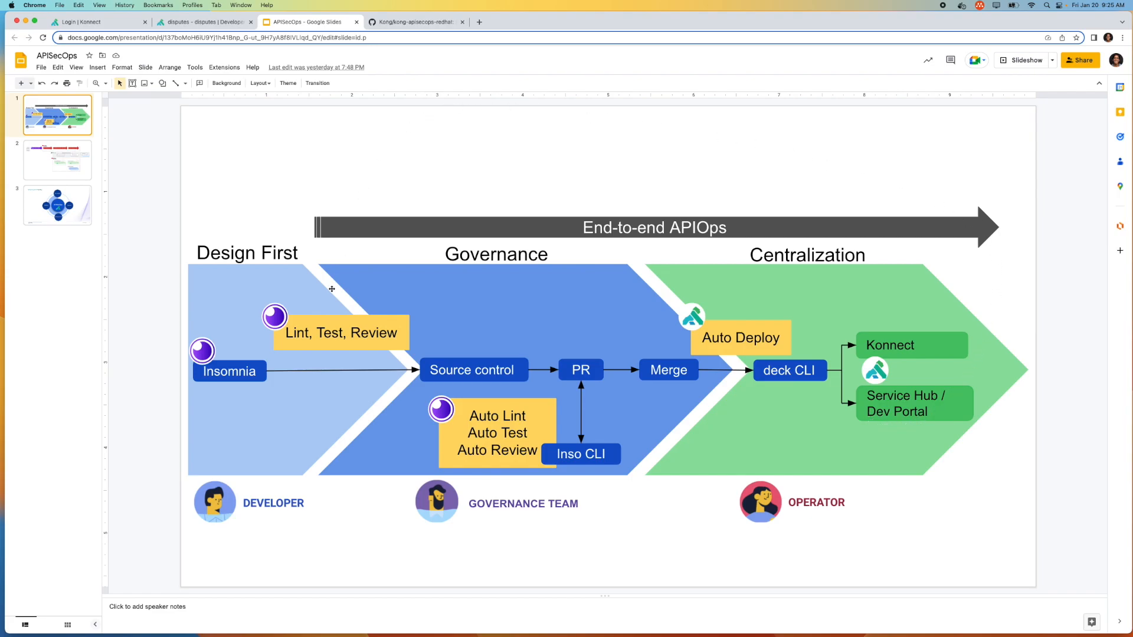
pyautogui.moveTo(490, 342)
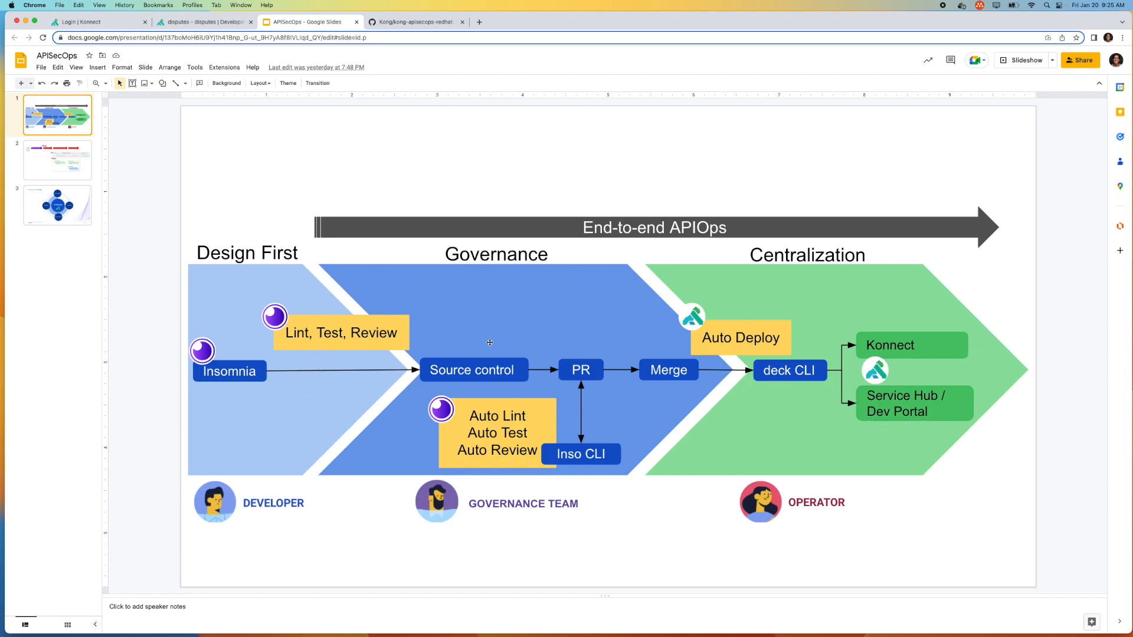
pyautogui.moveTo(837, 338)
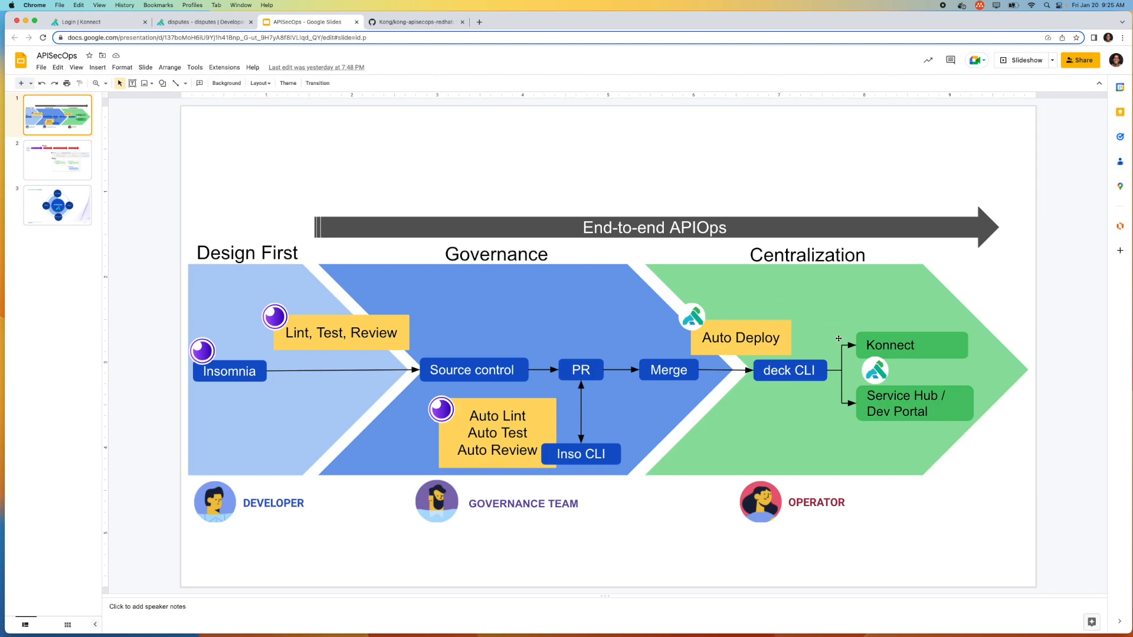
pyautogui.moveTo(784, 329)
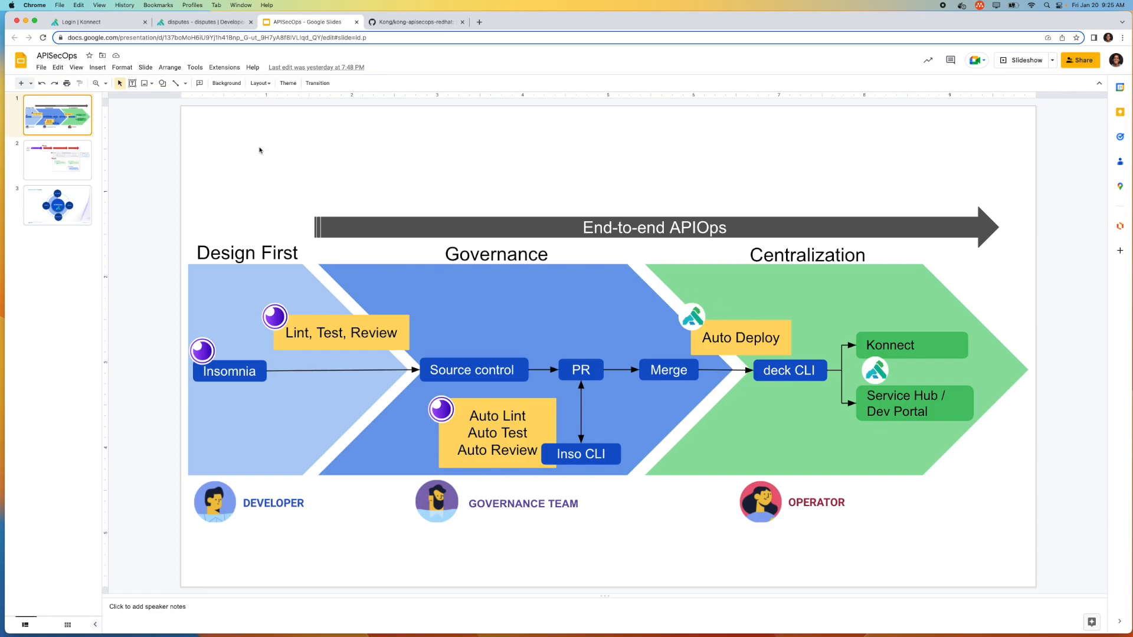
# - Select slide 2, the OpenShift and Konnect pipeline architecture diagram
pyautogui.click(57, 160)
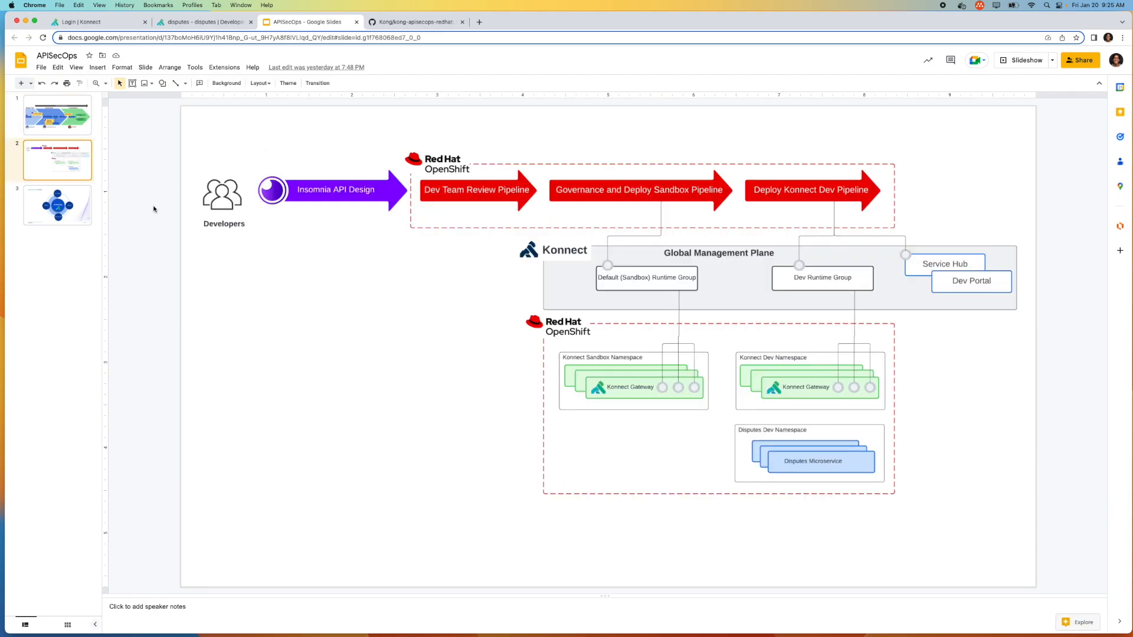
pyautogui.moveTo(183, 303)
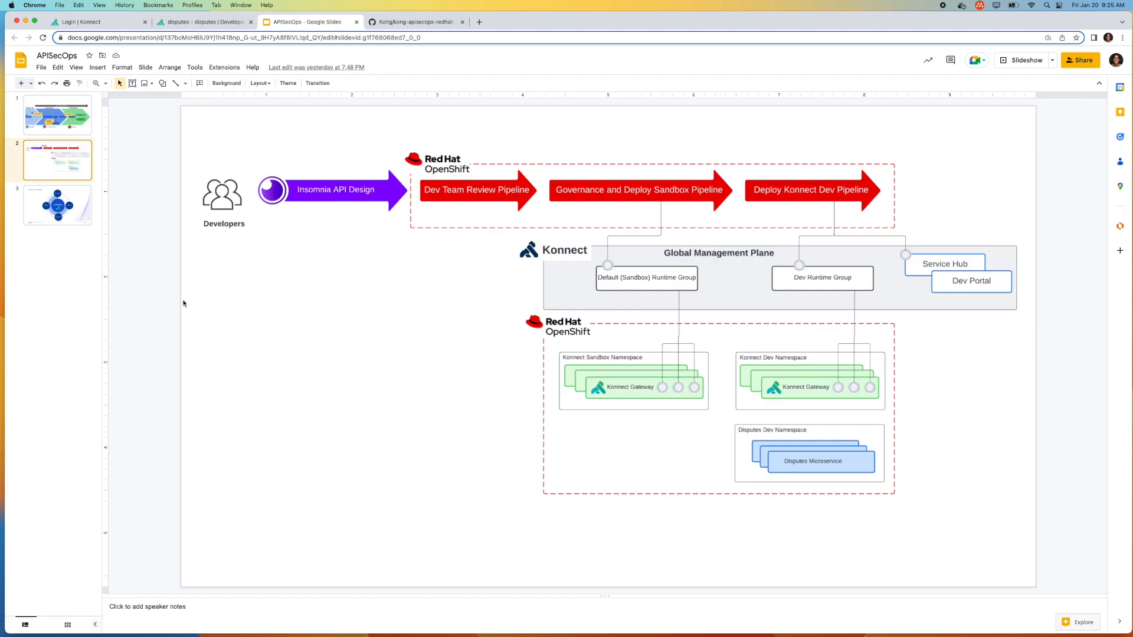
pyautogui.moveTo(268, 326)
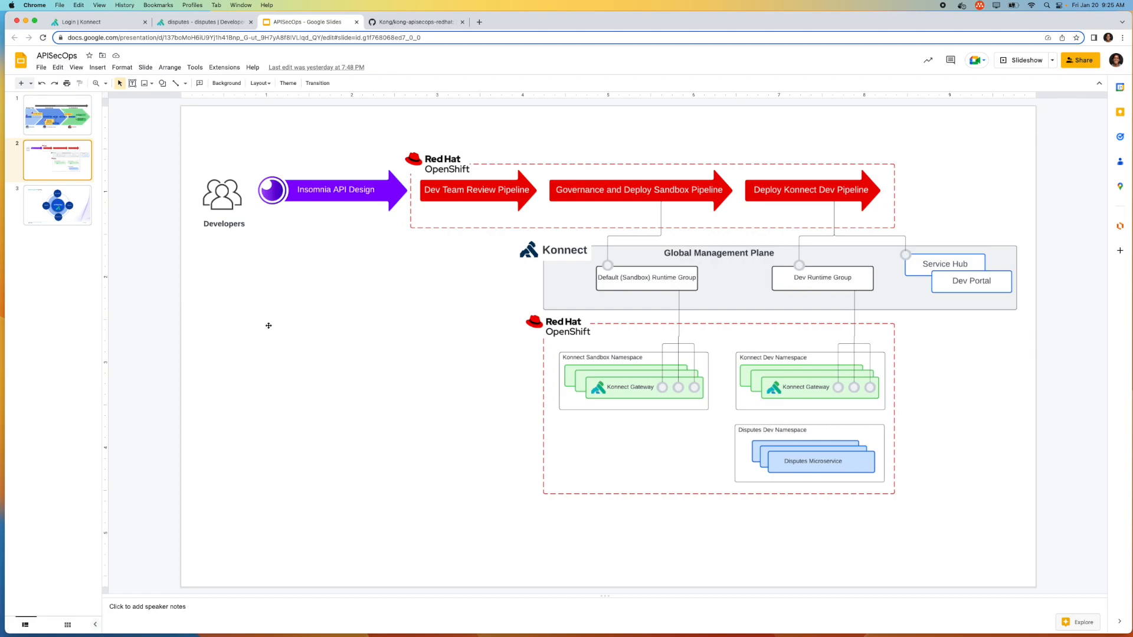
pyautogui.moveTo(399, 482)
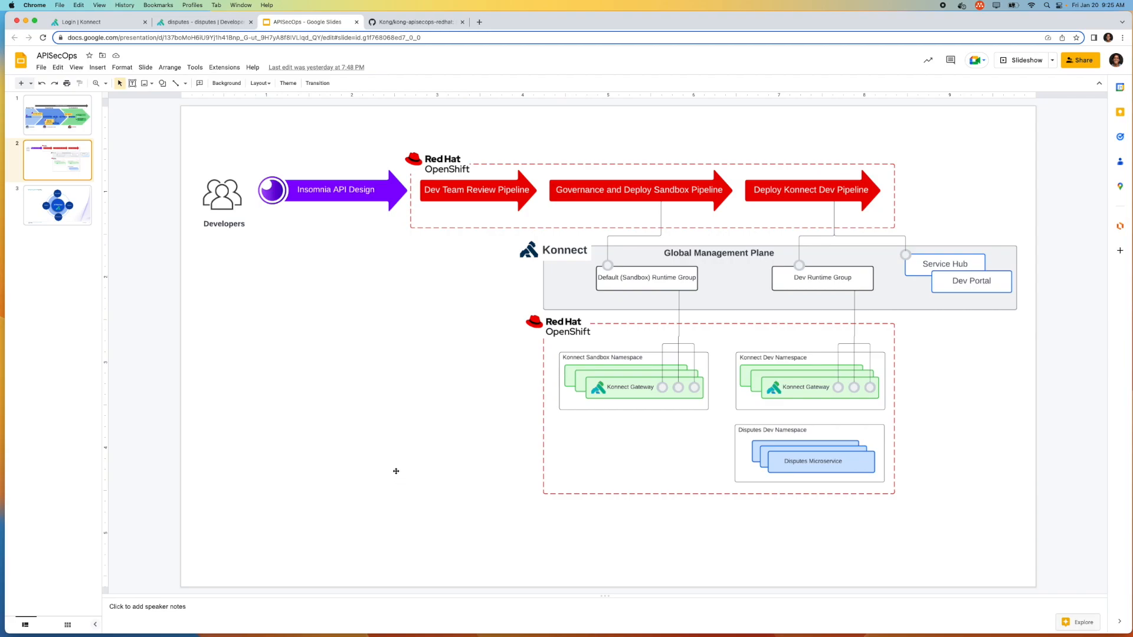
pyautogui.moveTo(415, 223)
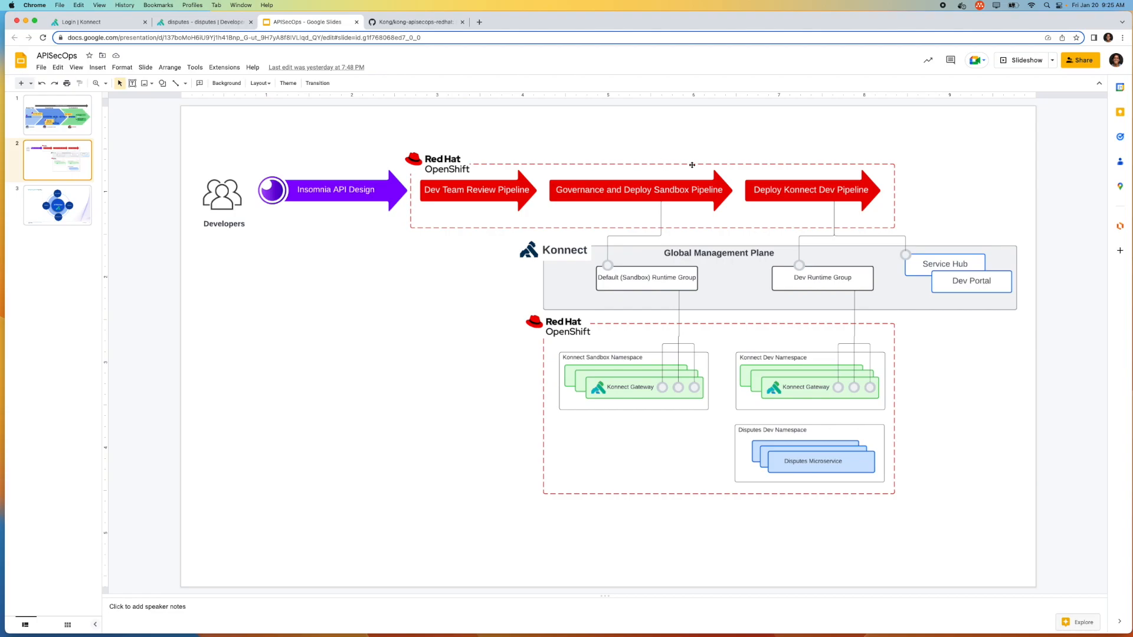
pyautogui.moveTo(913, 220)
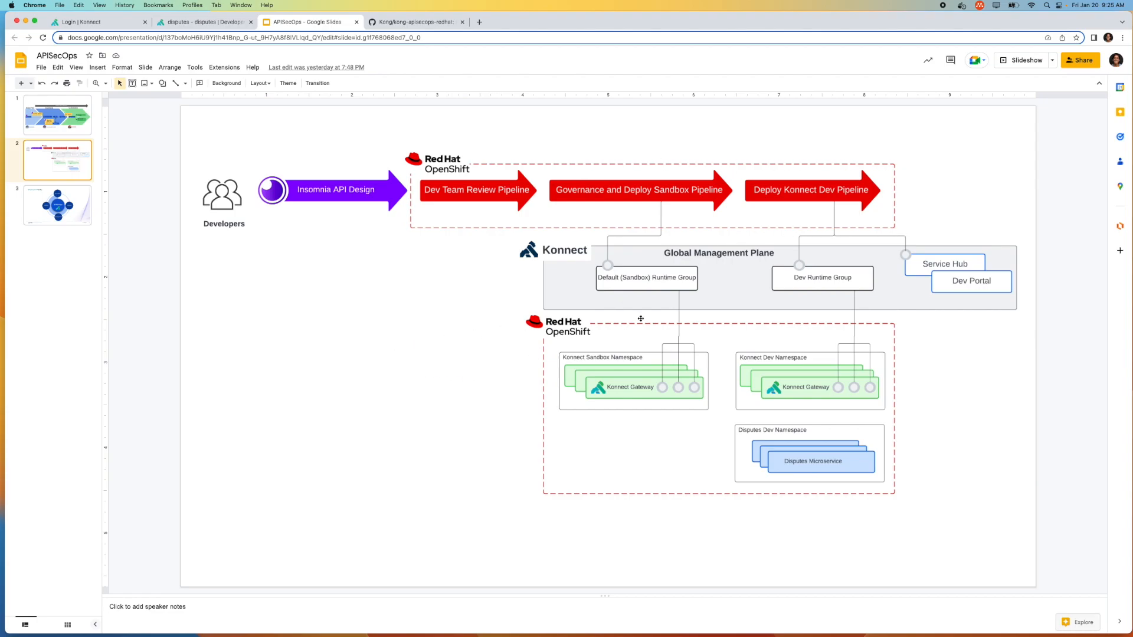
pyautogui.moveTo(885, 499)
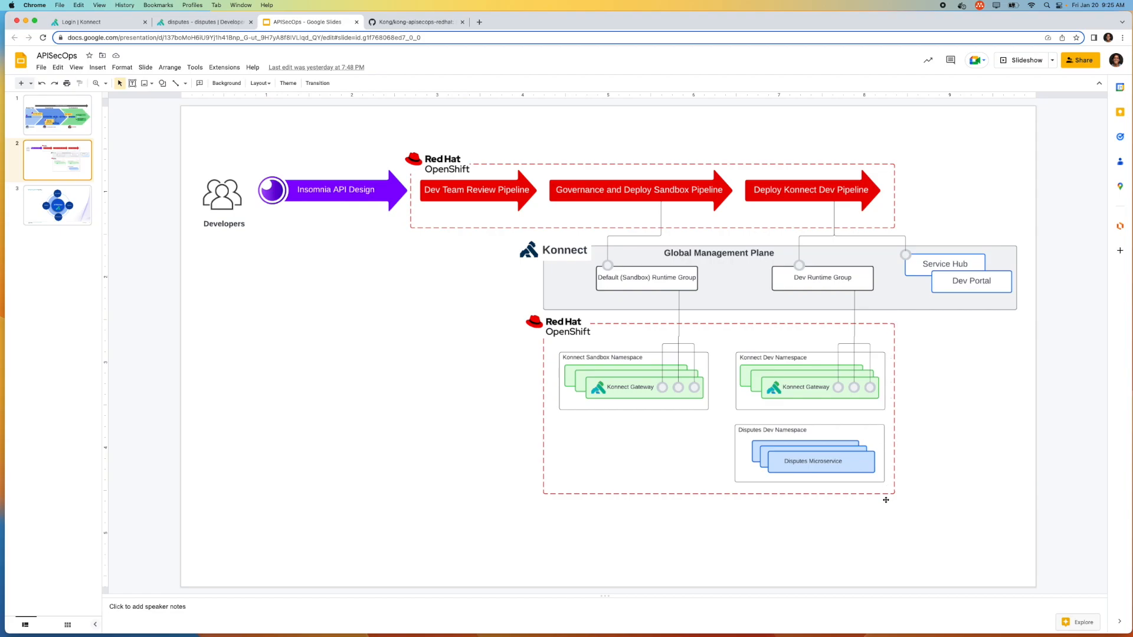
pyautogui.moveTo(522, 496)
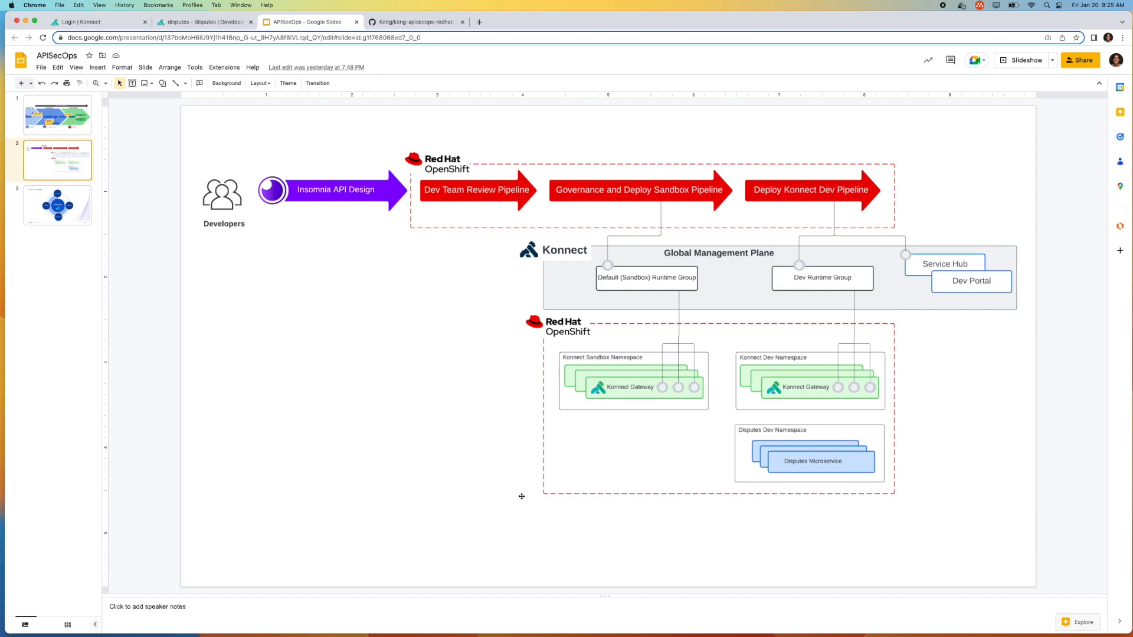
pyautogui.moveTo(478, 362)
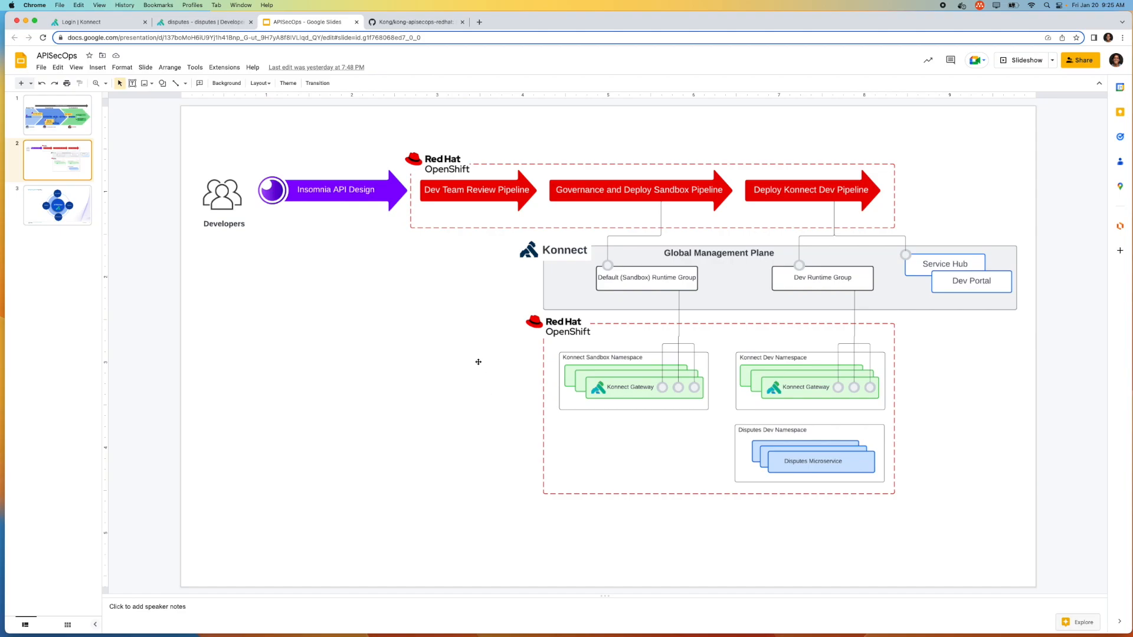
pyautogui.moveTo(572, 279)
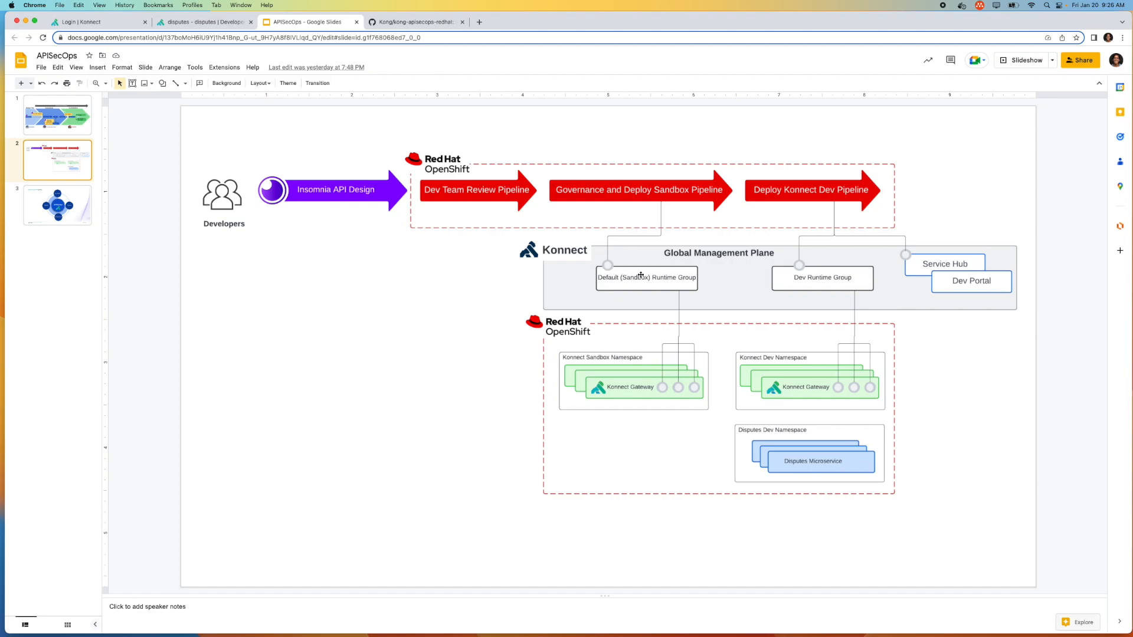
pyautogui.moveTo(826, 271)
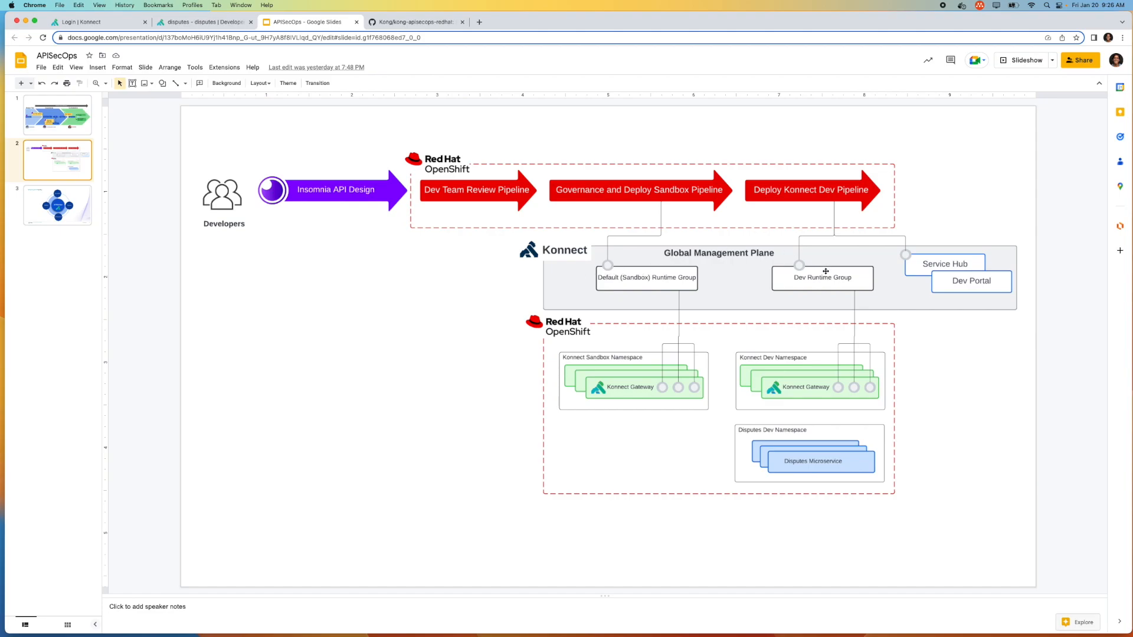
pyautogui.moveTo(670, 376)
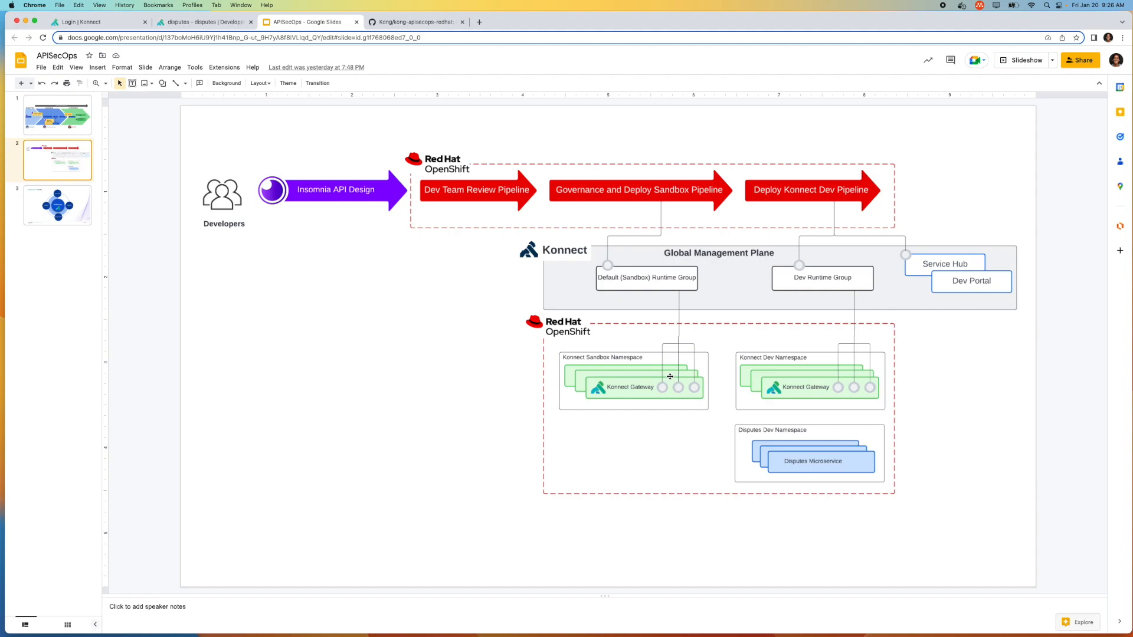
pyautogui.moveTo(627, 383)
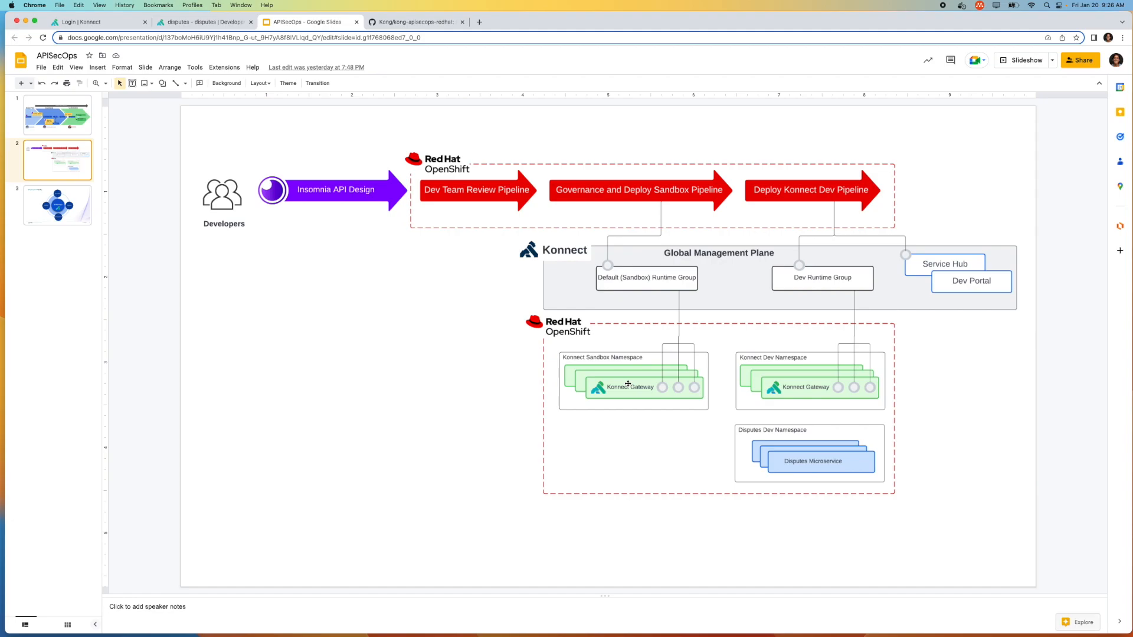
pyautogui.moveTo(646, 393)
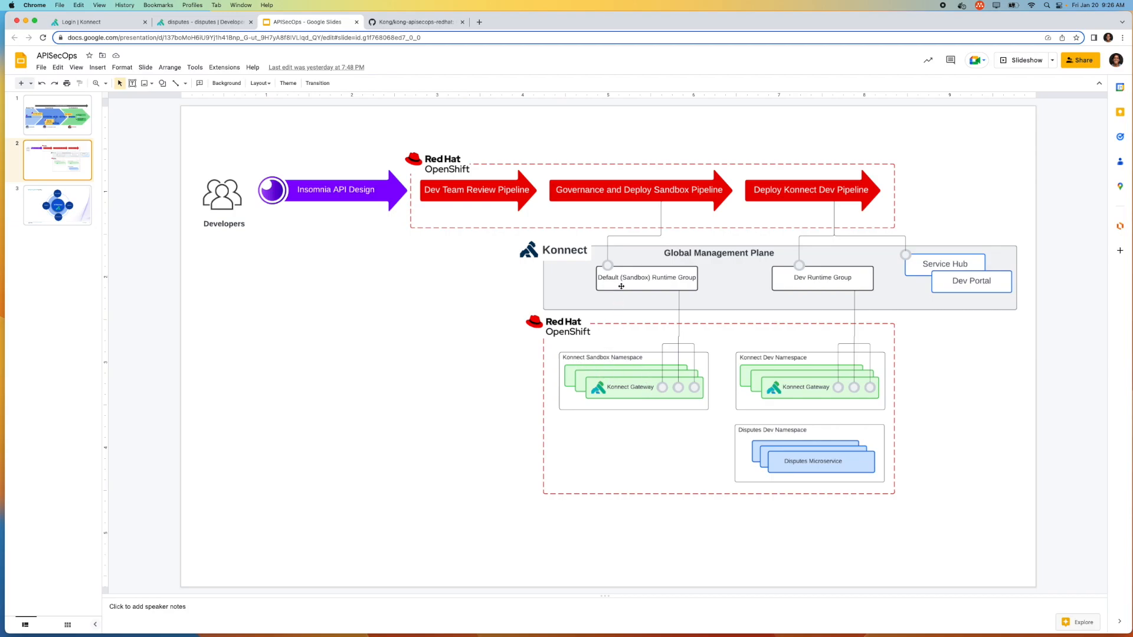
pyautogui.moveTo(654, 371)
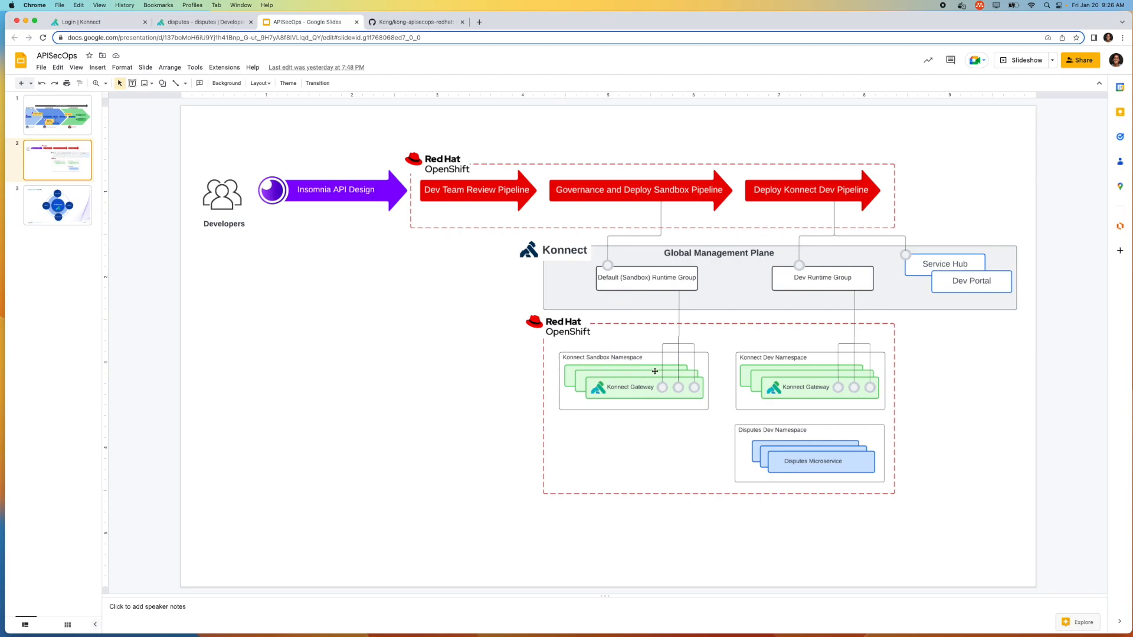
pyautogui.moveTo(821, 277)
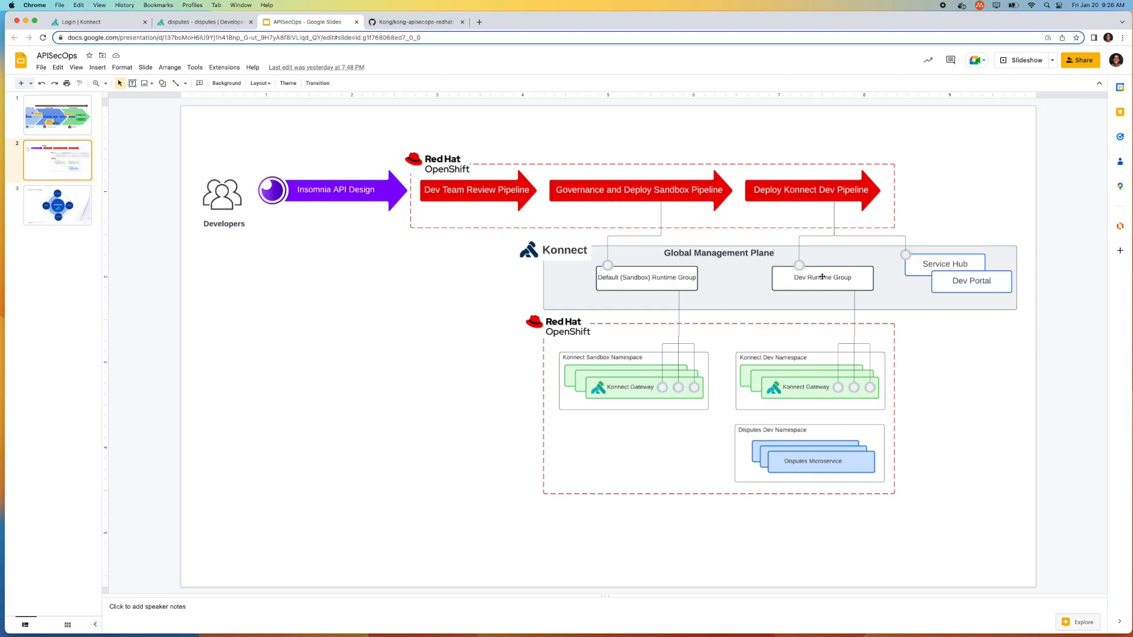
pyautogui.moveTo(820, 365)
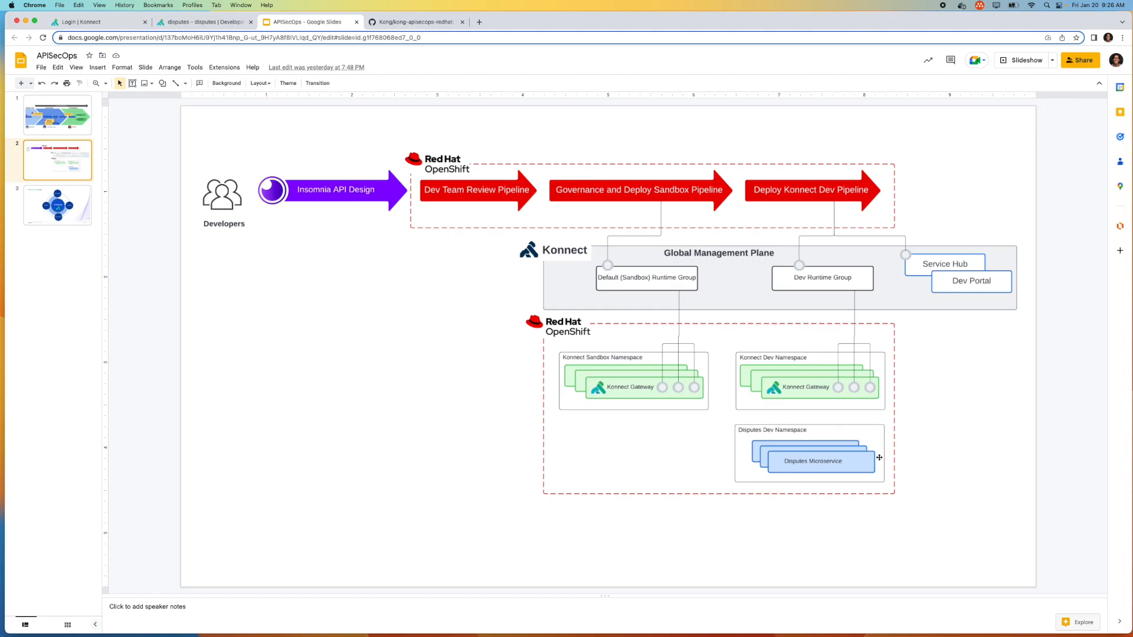
pyautogui.moveTo(760, 472)
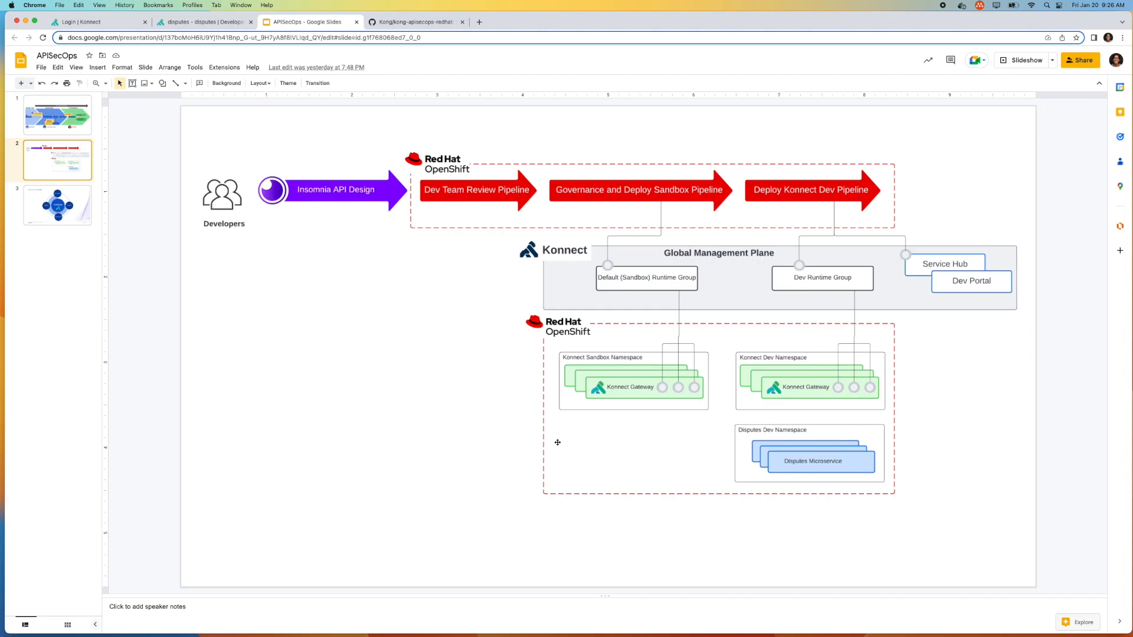
pyautogui.moveTo(705, 454)
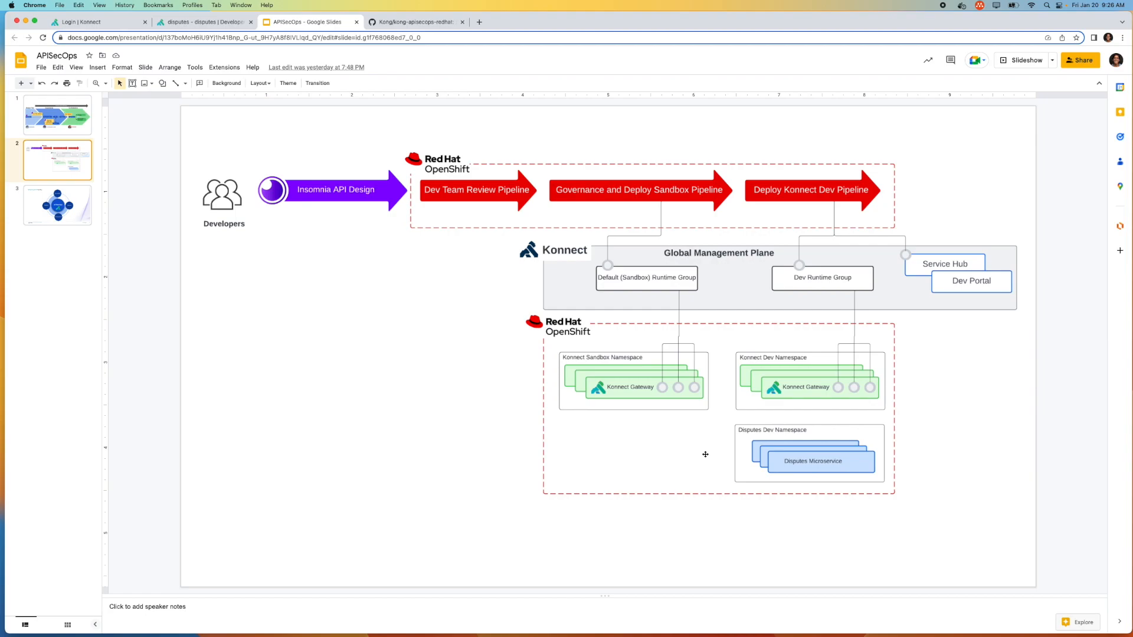
pyautogui.moveTo(634, 355)
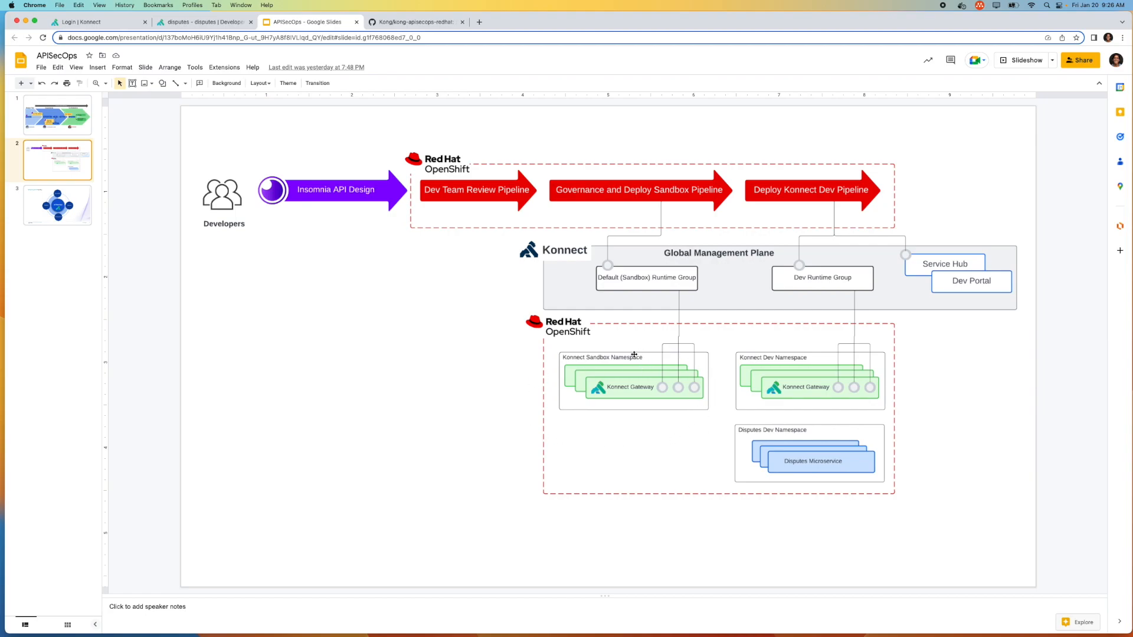
pyautogui.moveTo(677, 377)
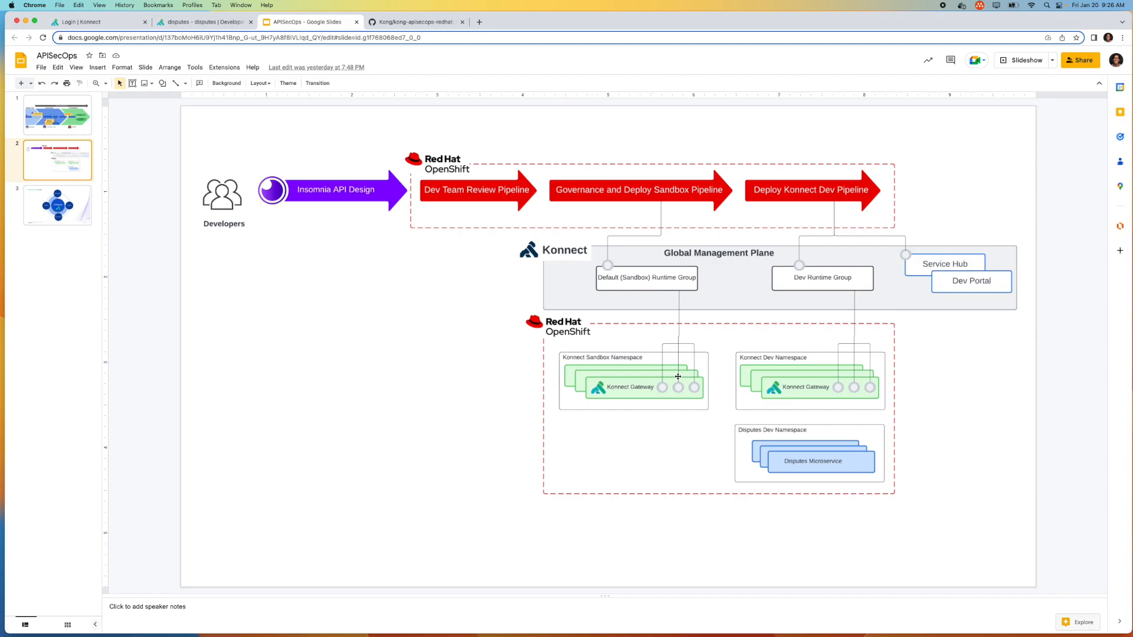
pyautogui.moveTo(870, 324)
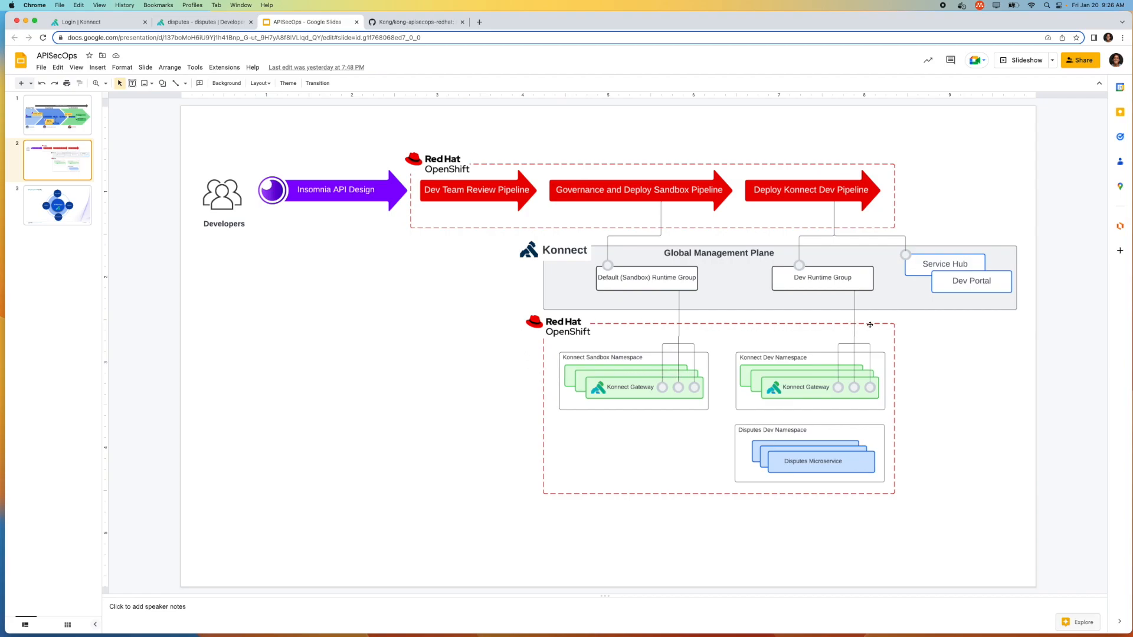
pyautogui.moveTo(504, 451)
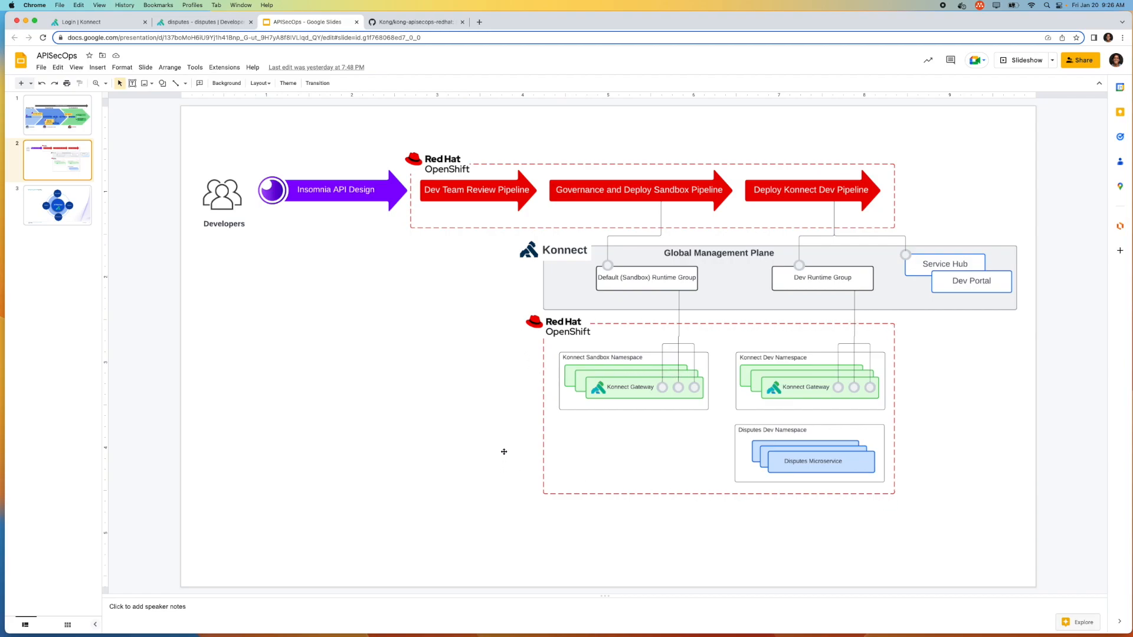
pyautogui.moveTo(721, 247)
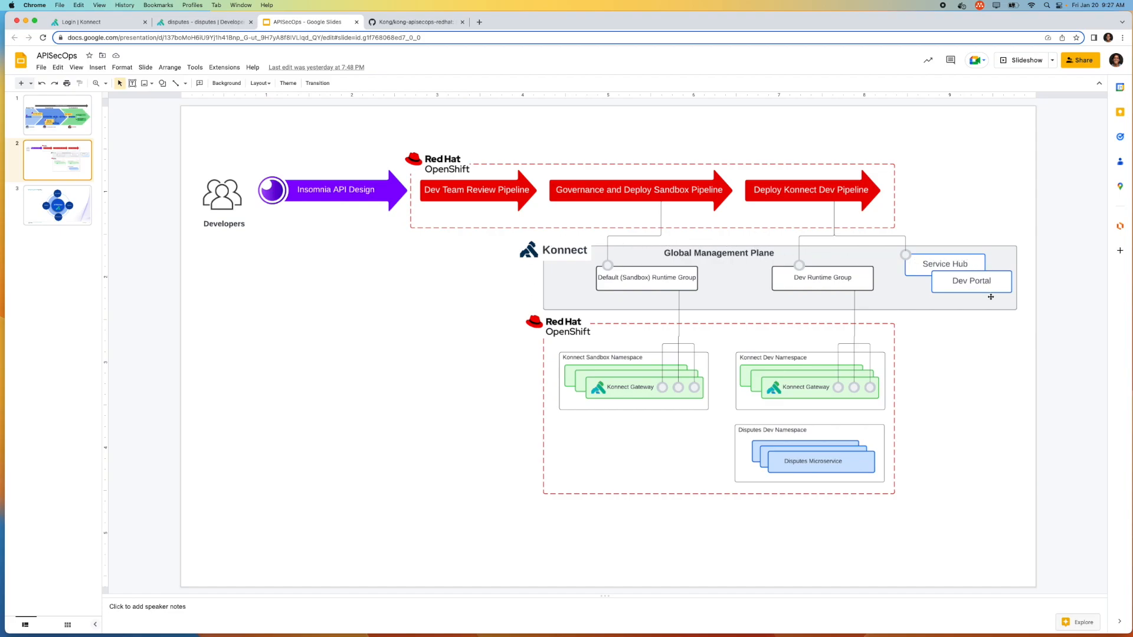
pyautogui.moveTo(963, 262)
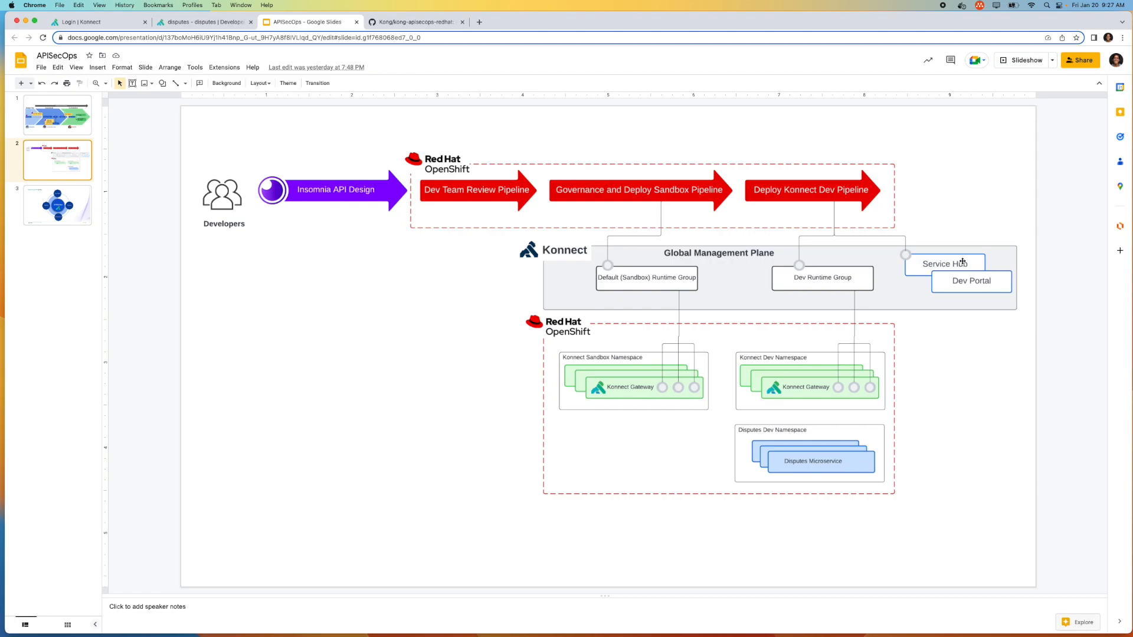
pyautogui.moveTo(963, 281)
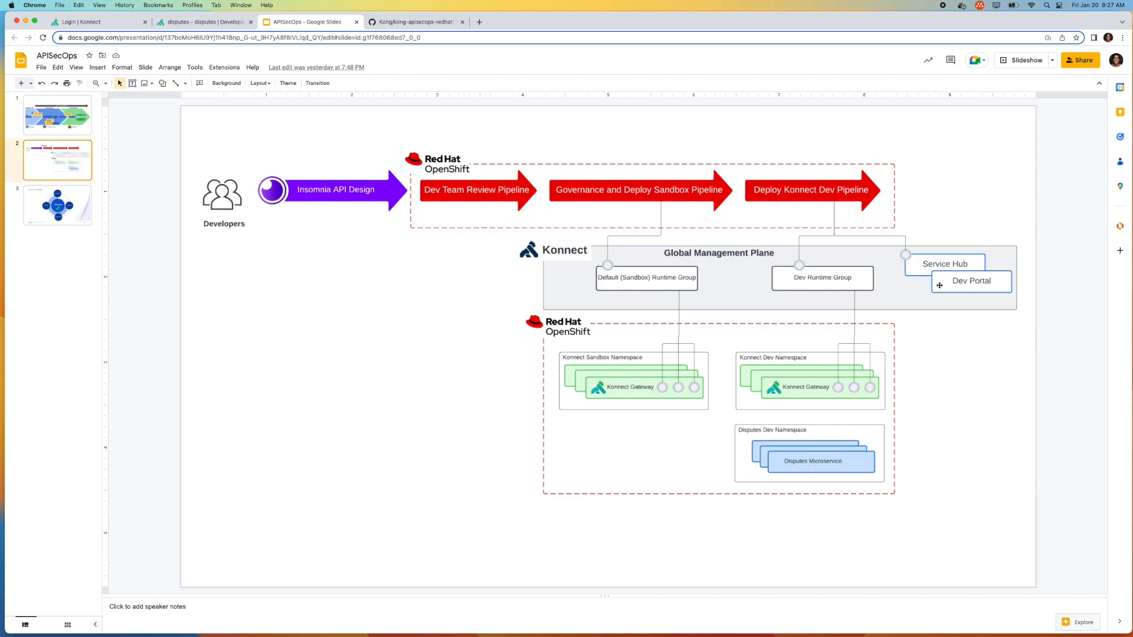
pyautogui.click(253, 284)
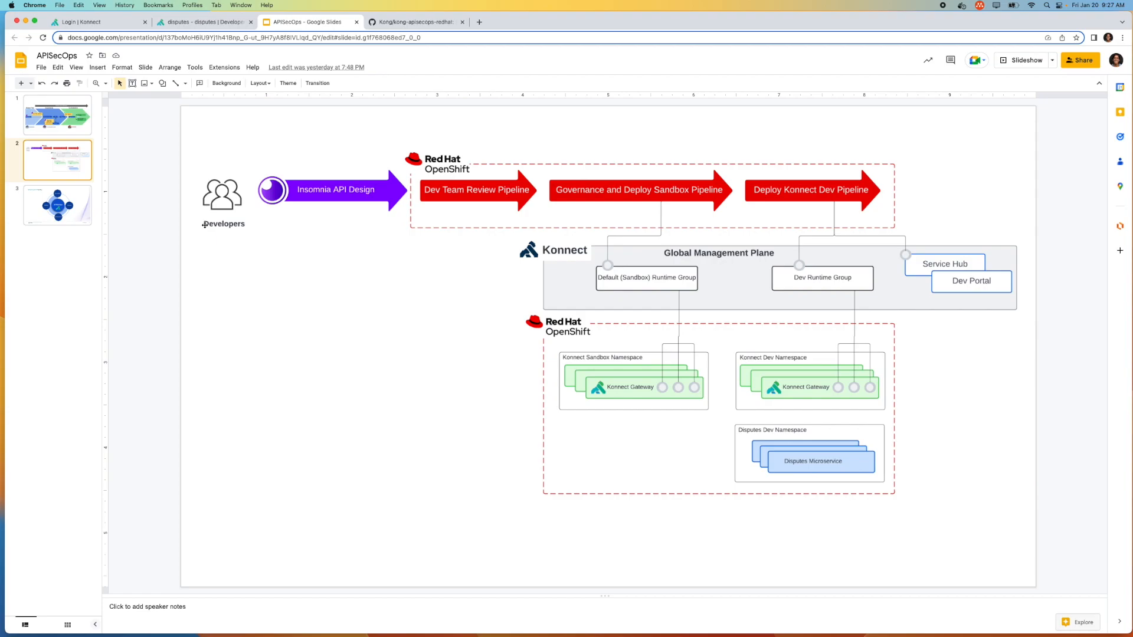
pyautogui.moveTo(279, 168)
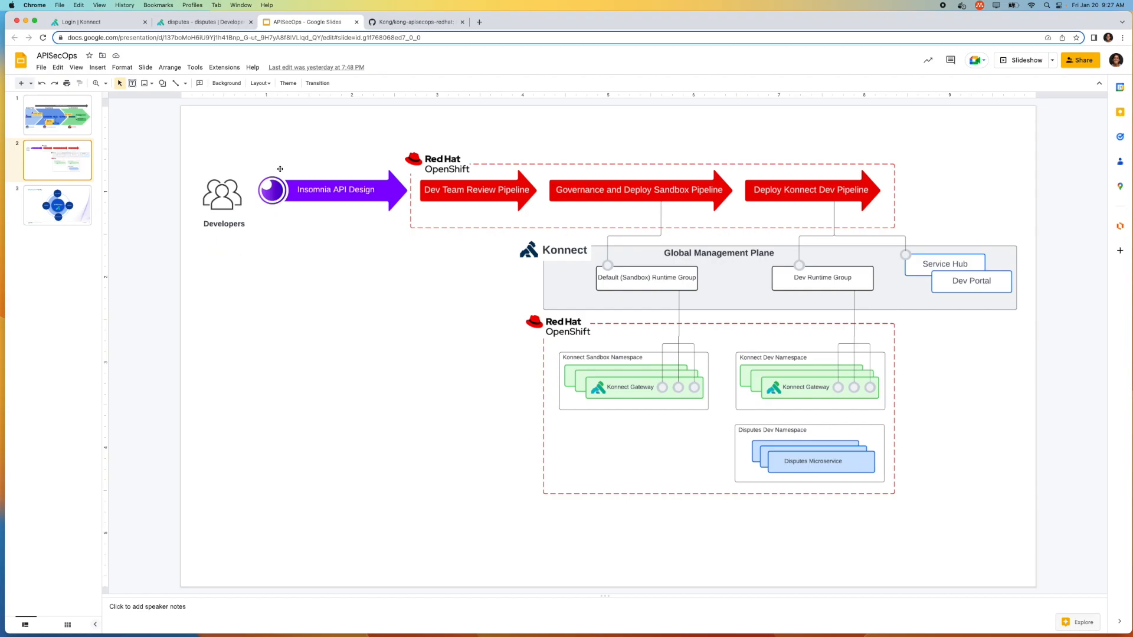
pyautogui.moveTo(166, 176)
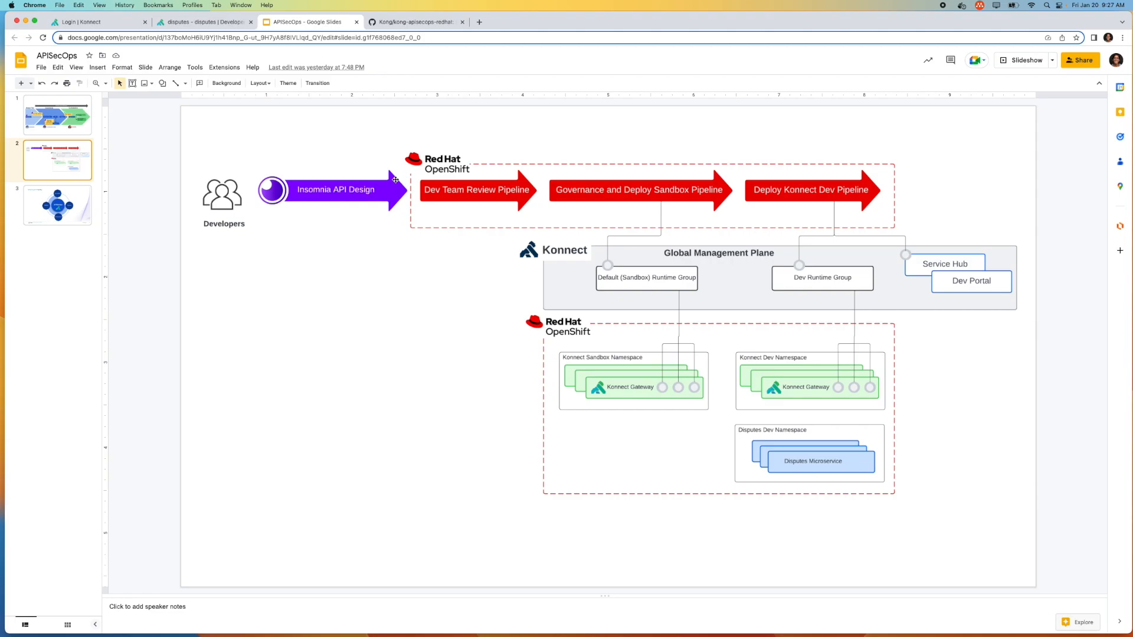
pyautogui.moveTo(292, 194)
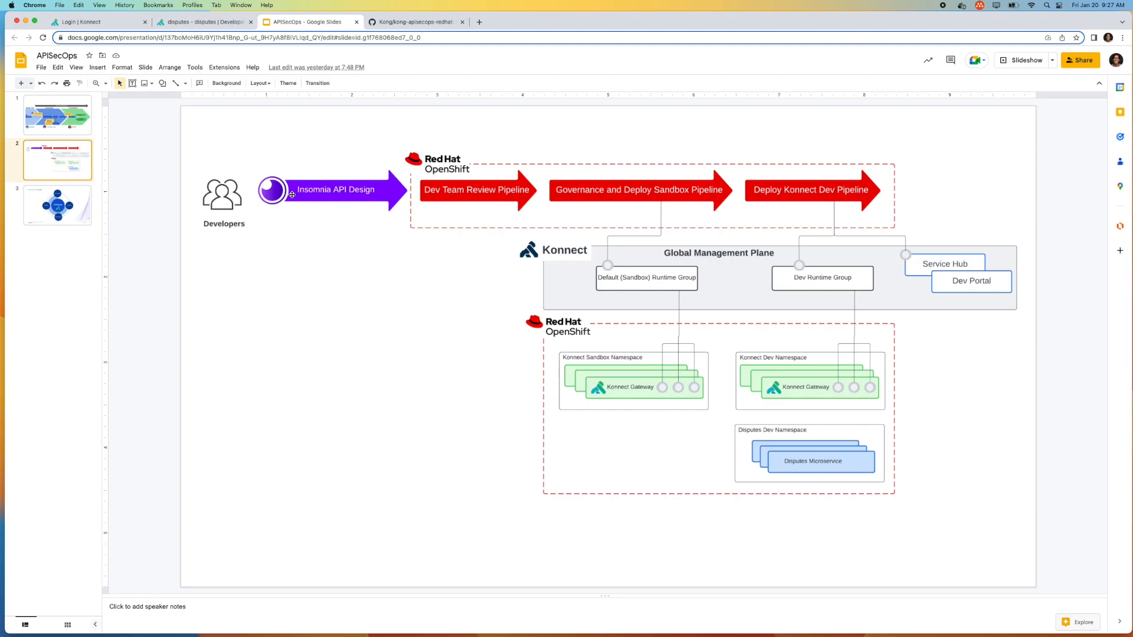
pyautogui.moveTo(477, 219)
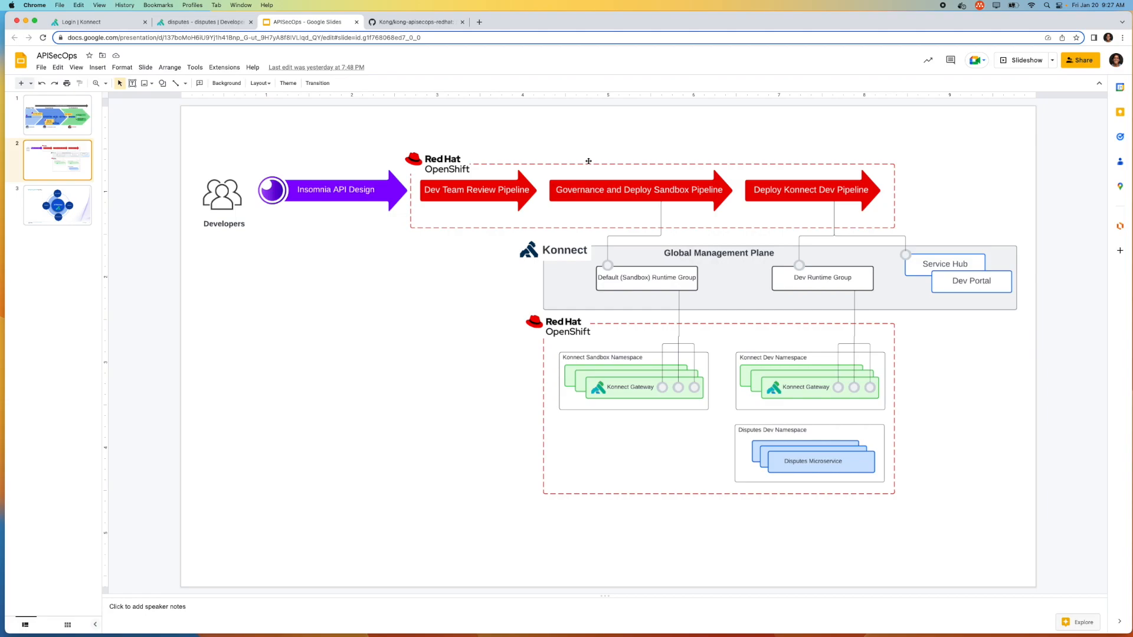
pyautogui.moveTo(532, 189)
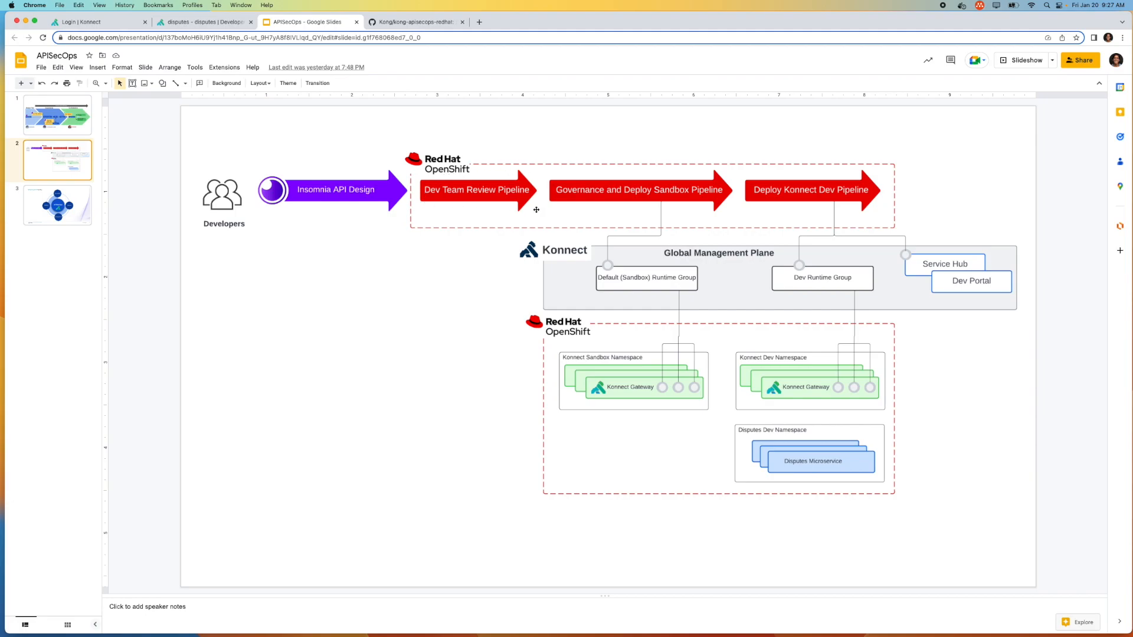
pyautogui.moveTo(541, 200)
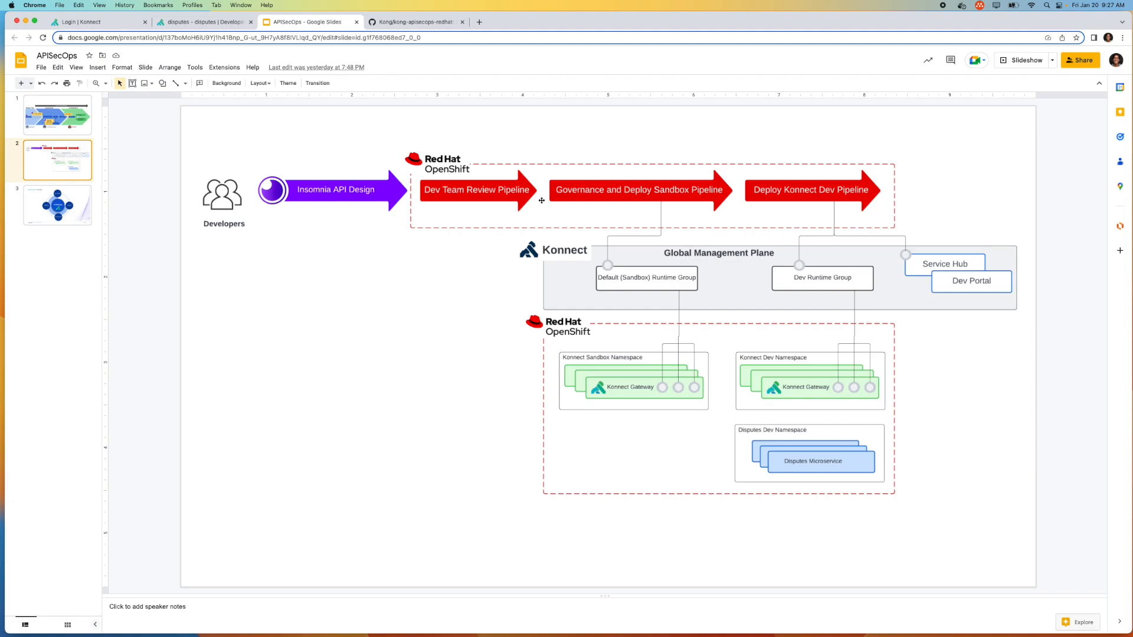
pyautogui.moveTo(717, 167)
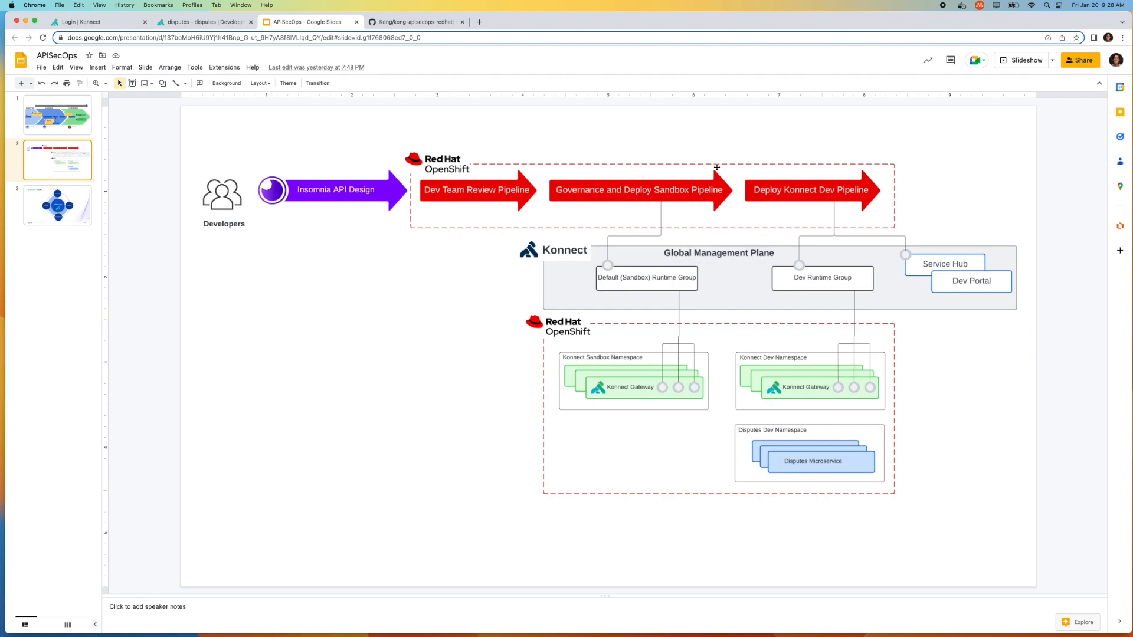
pyautogui.moveTo(727, 224)
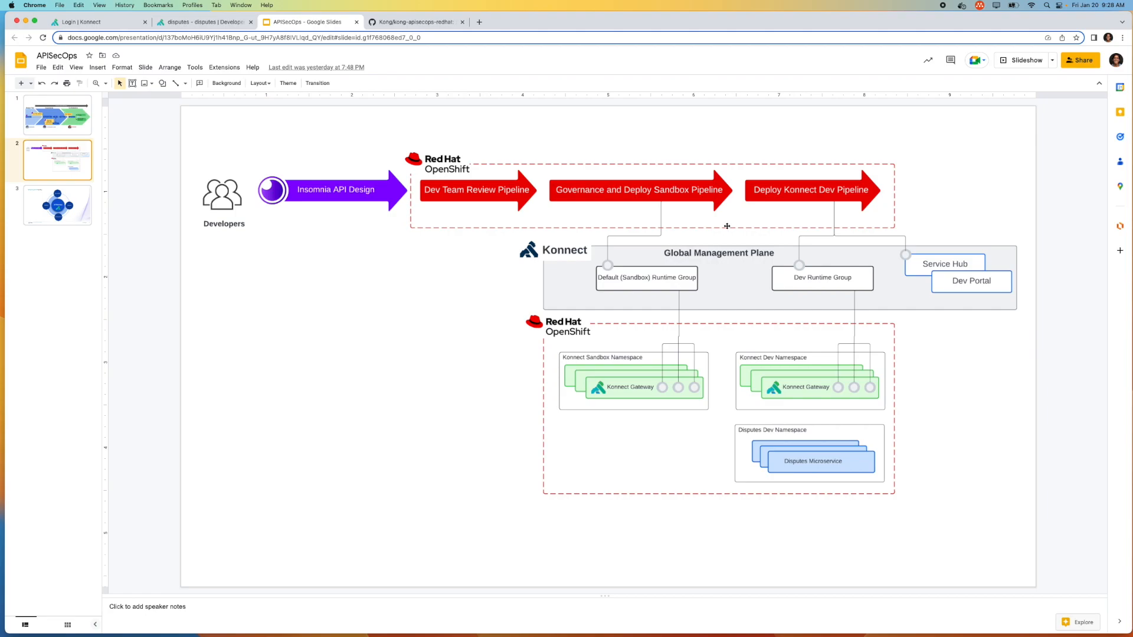
pyautogui.moveTo(720, 228)
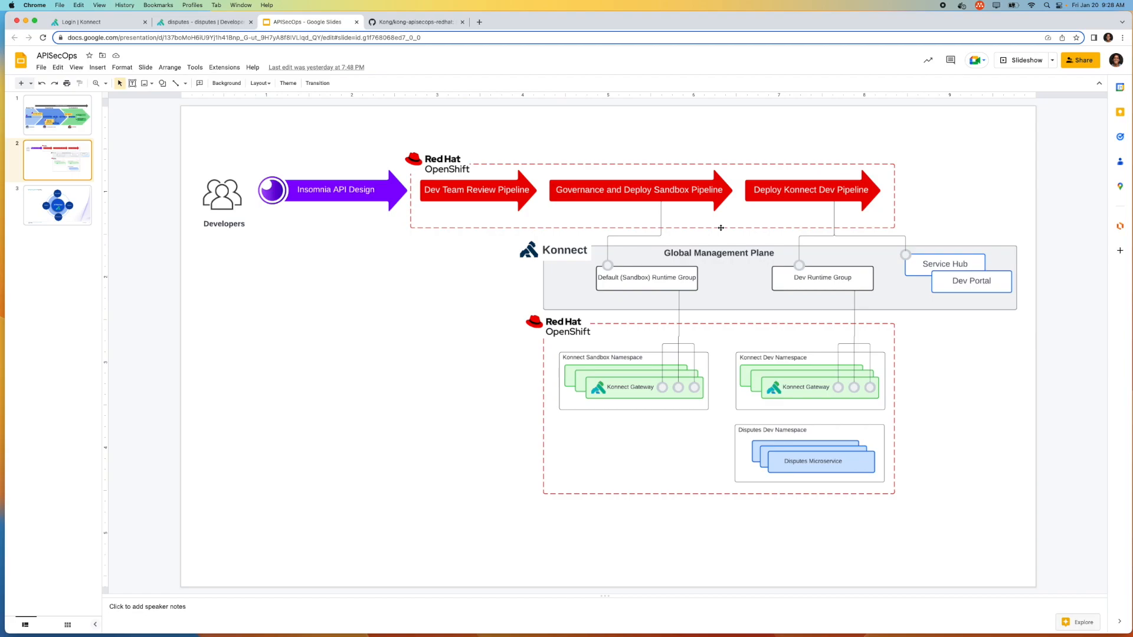
pyautogui.moveTo(649, 203)
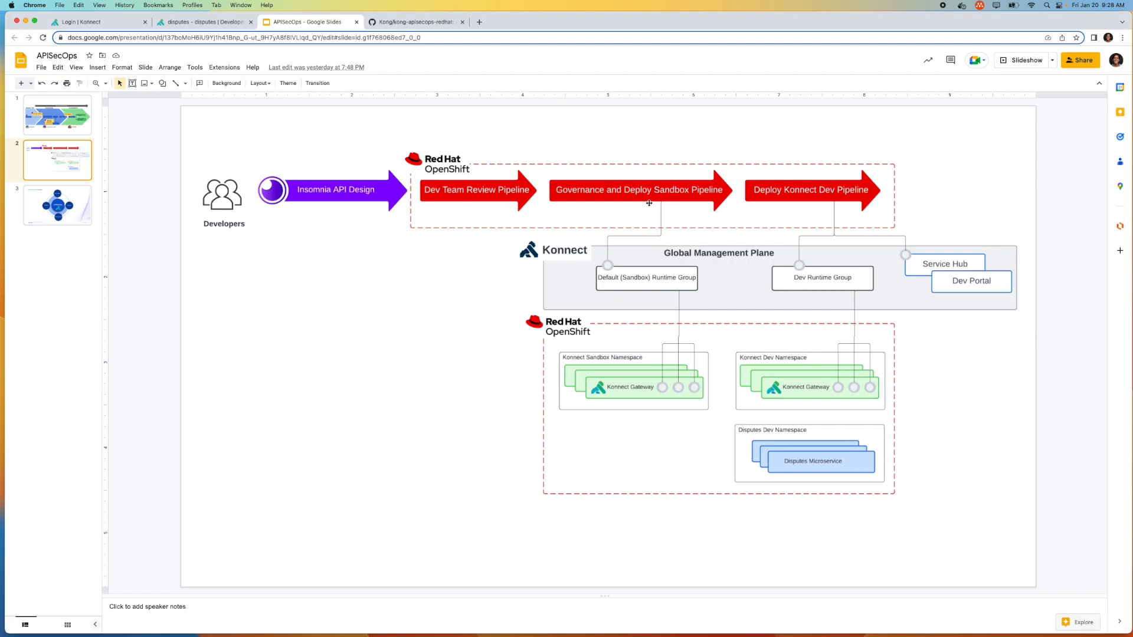
pyautogui.moveTo(659, 210)
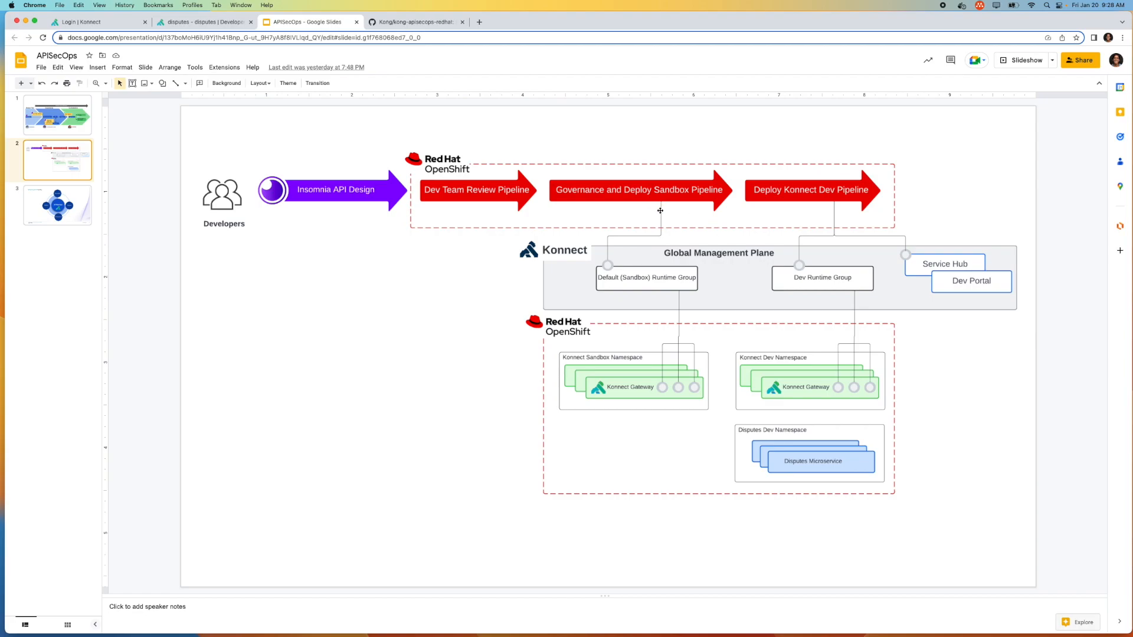
pyautogui.moveTo(624, 287)
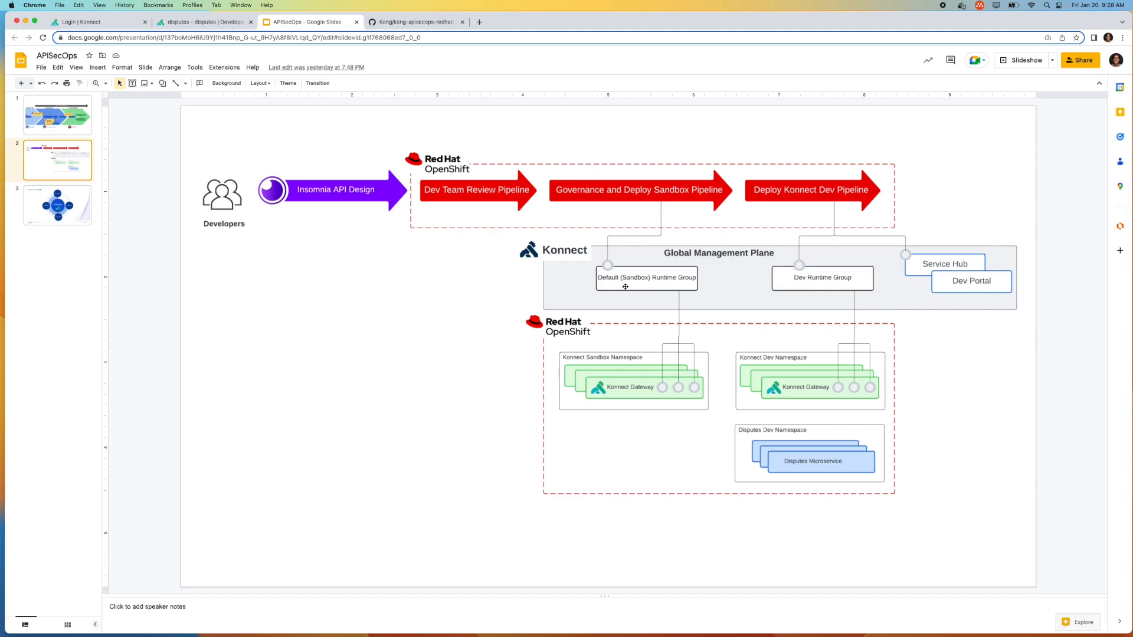
pyautogui.moveTo(677, 366)
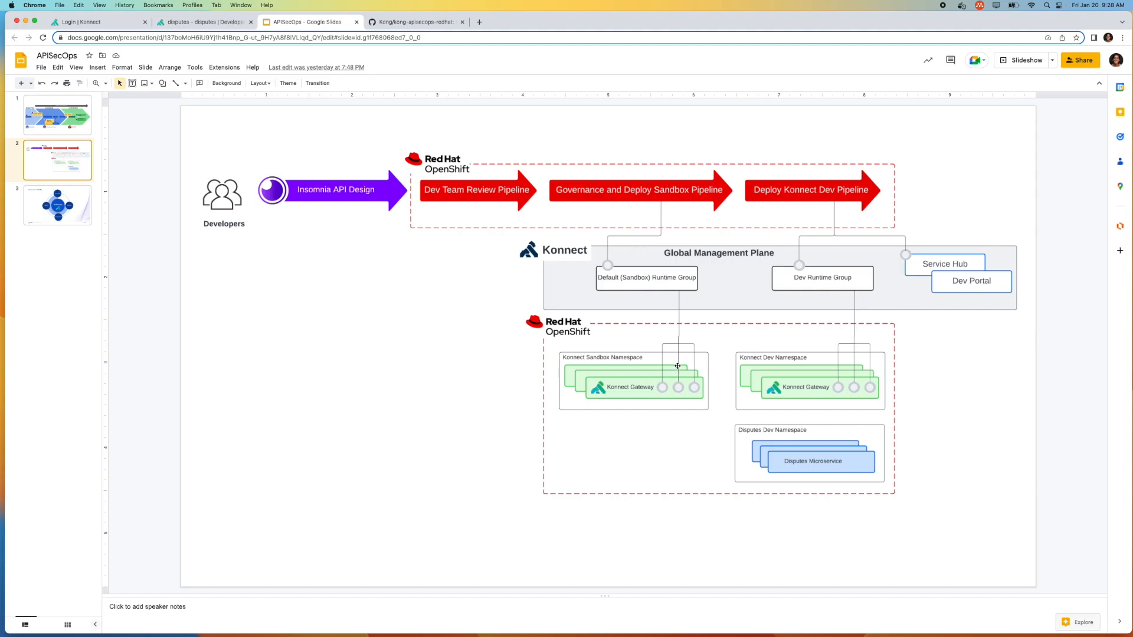
pyautogui.moveTo(687, 366)
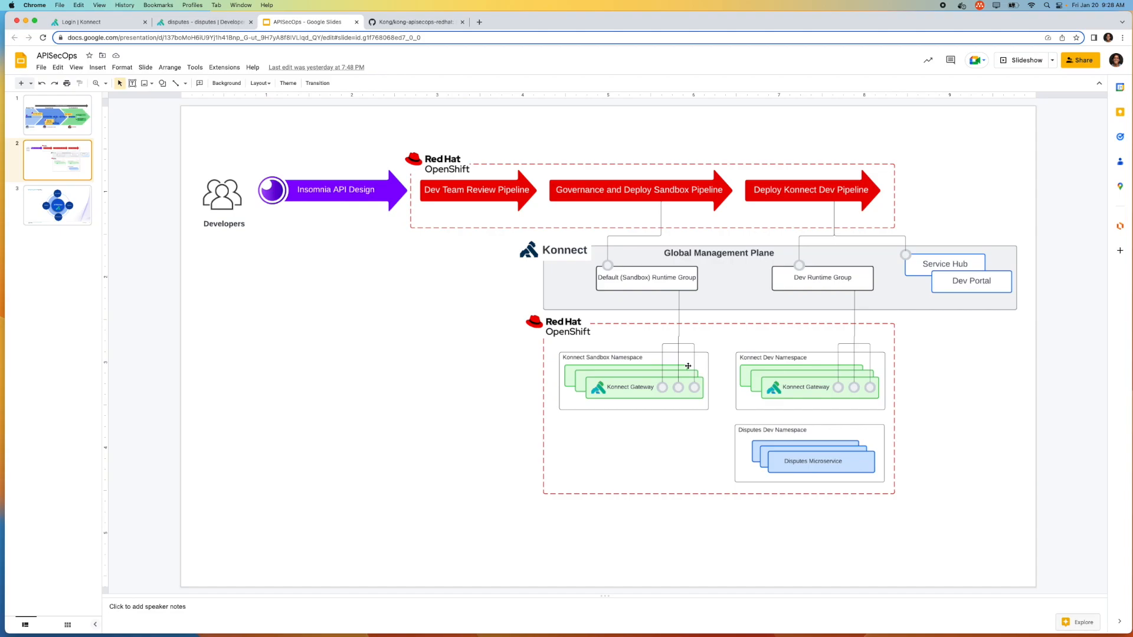
pyautogui.moveTo(590, 363)
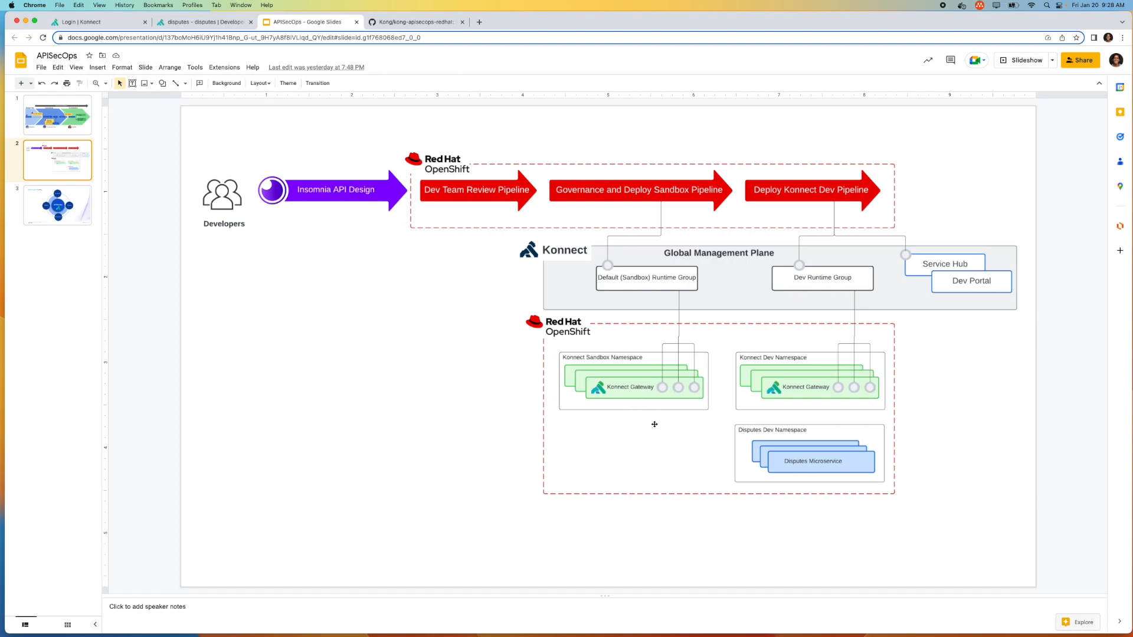
pyautogui.moveTo(619, 425)
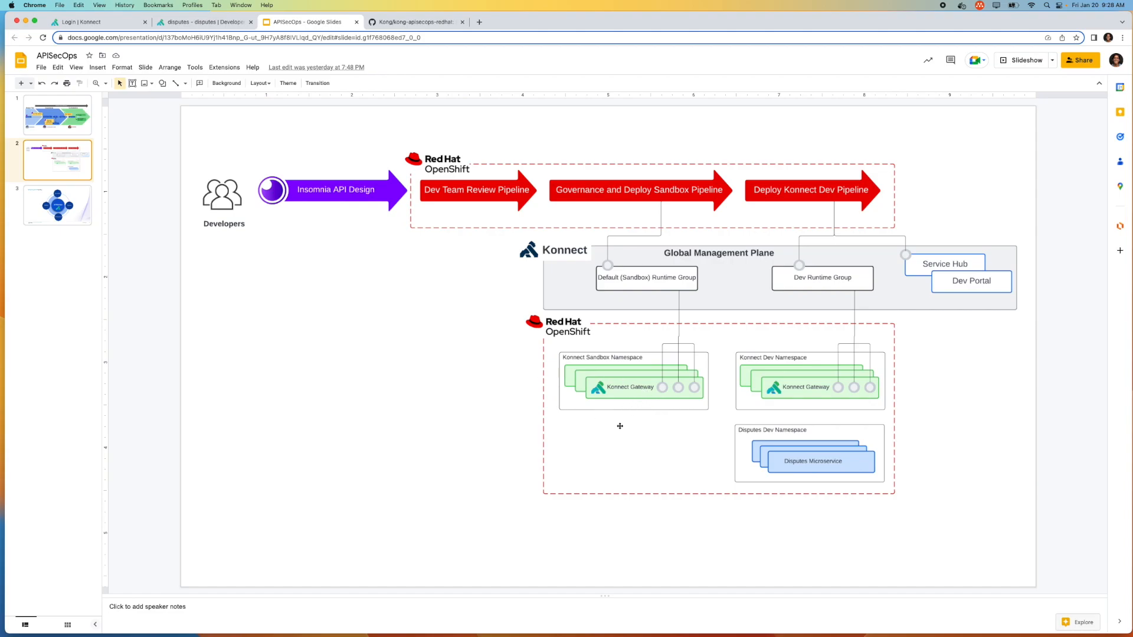
pyautogui.moveTo(641, 415)
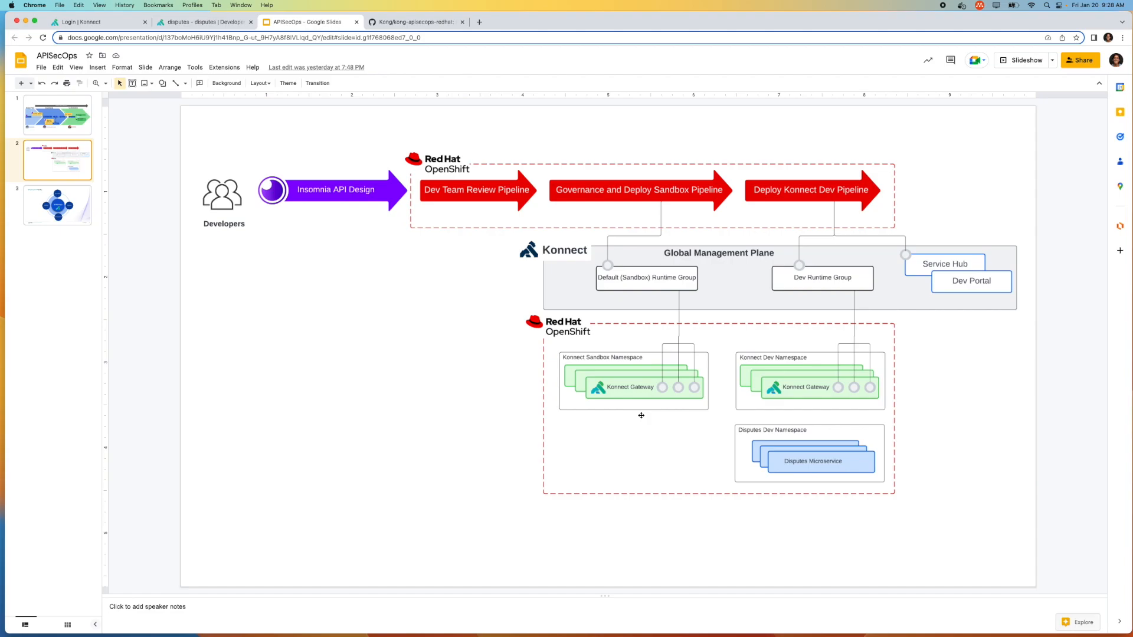
pyautogui.moveTo(667, 459)
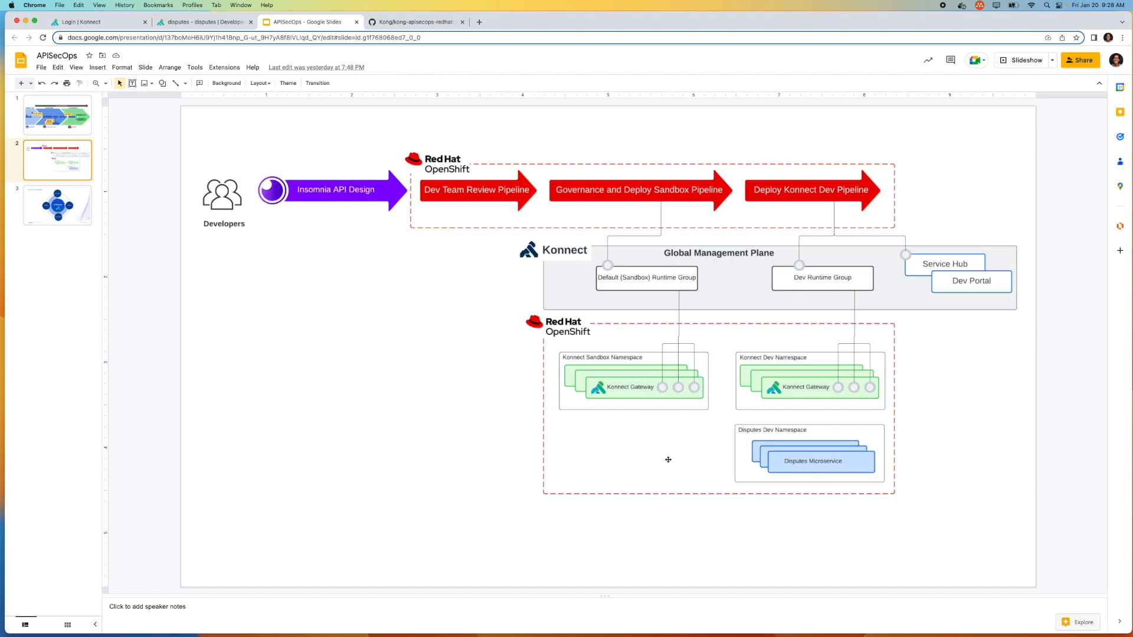
pyautogui.moveTo(700, 311)
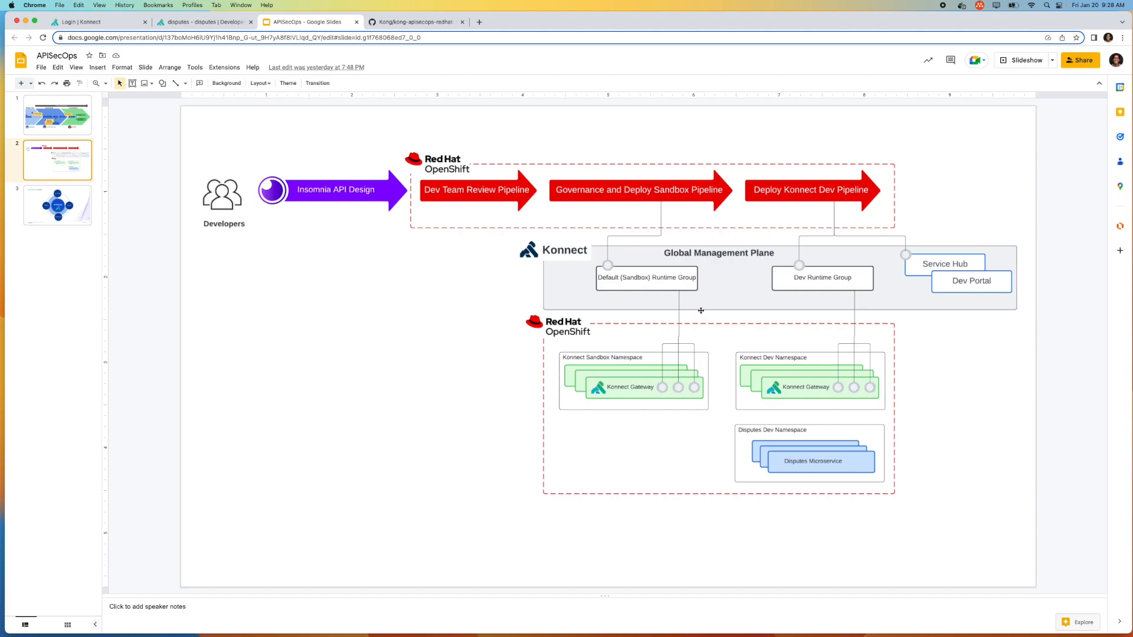
pyautogui.moveTo(705, 273)
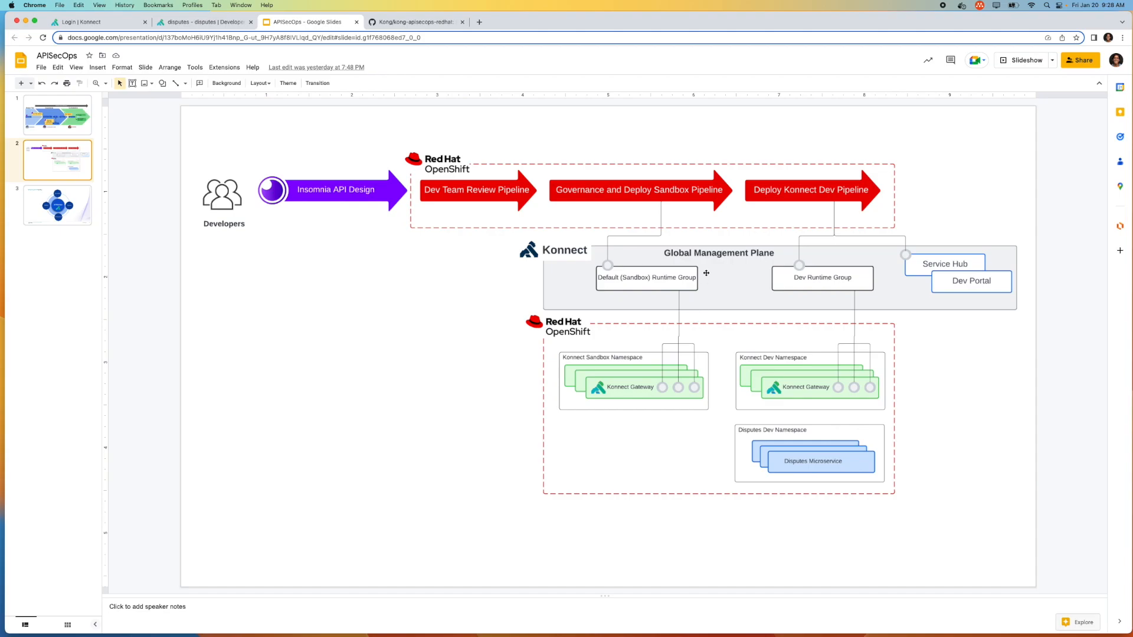
pyautogui.moveTo(755, 201)
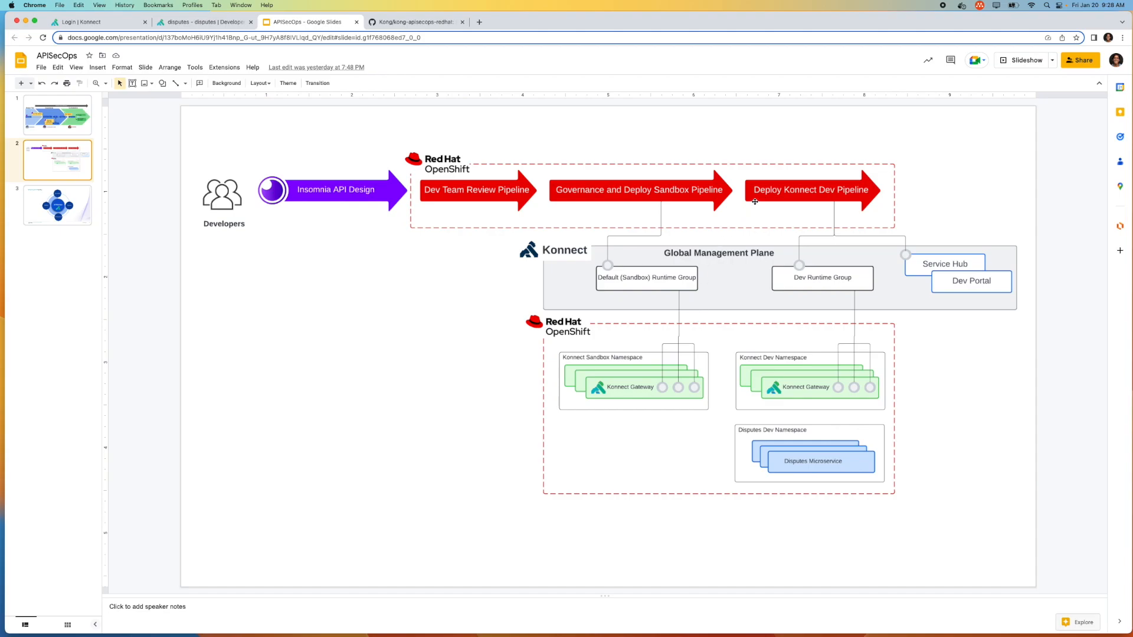
pyautogui.moveTo(762, 195)
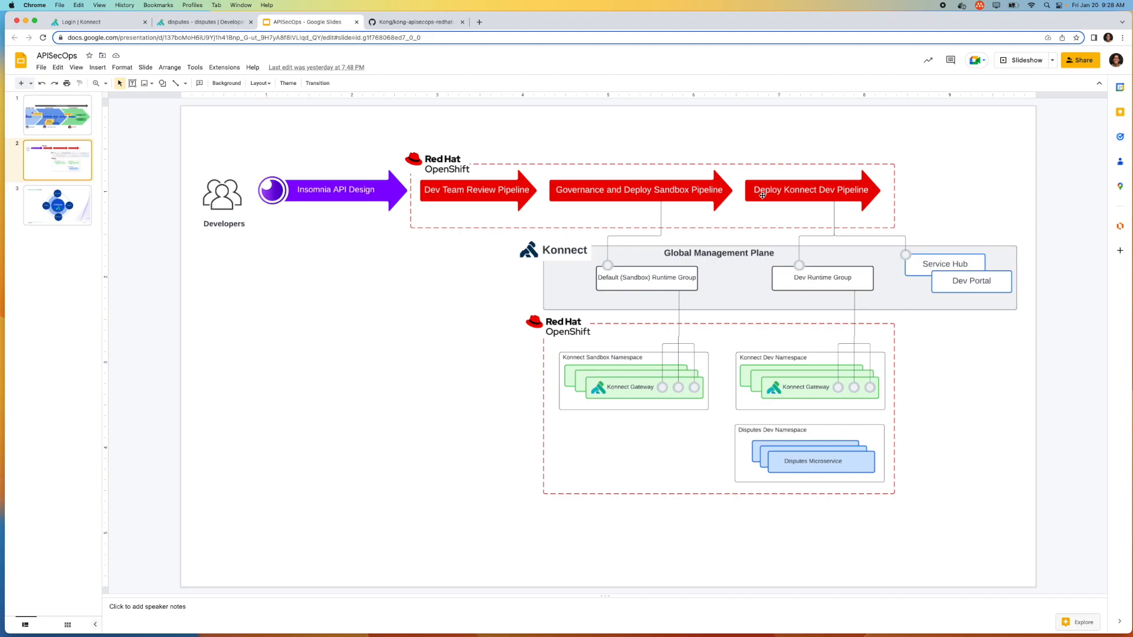
pyautogui.moveTo(804, 282)
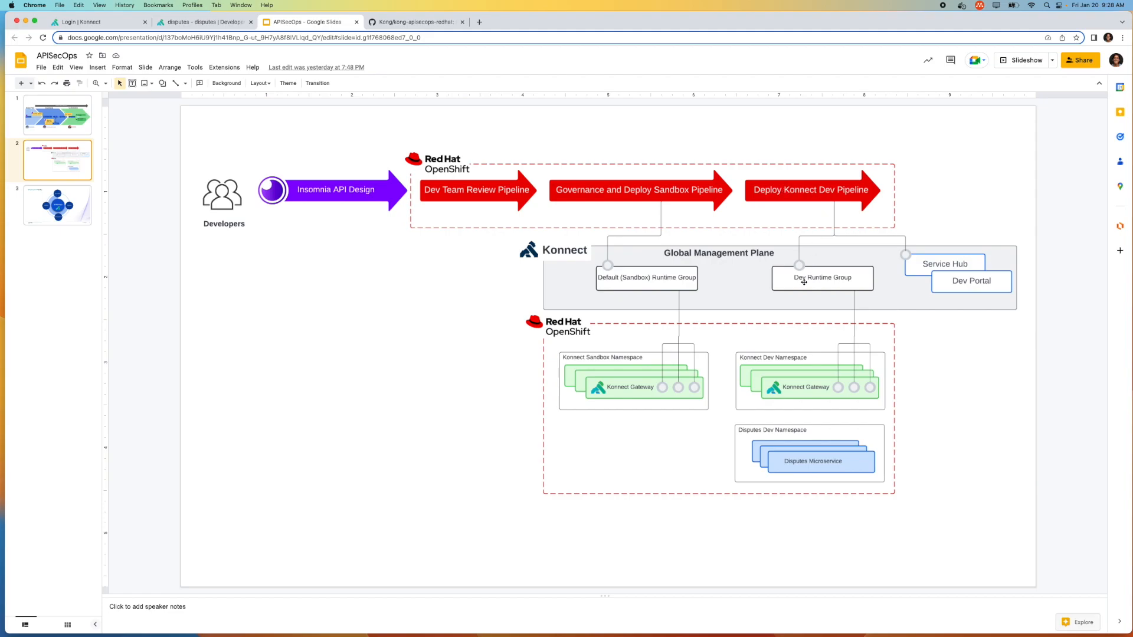
pyautogui.moveTo(879, 248)
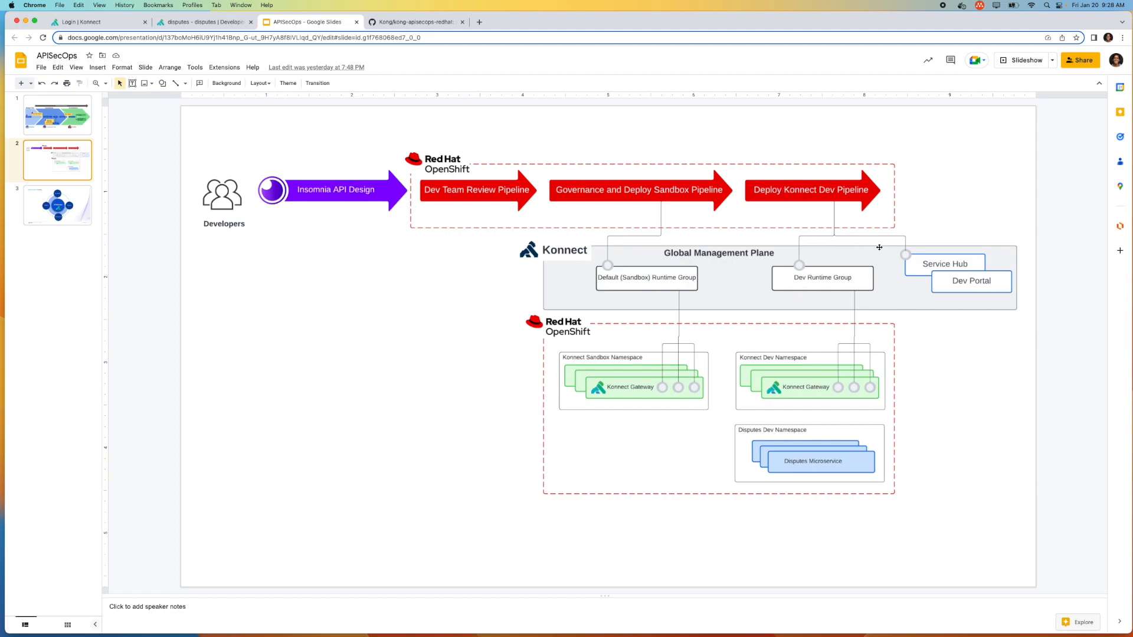
pyautogui.moveTo(825, 274)
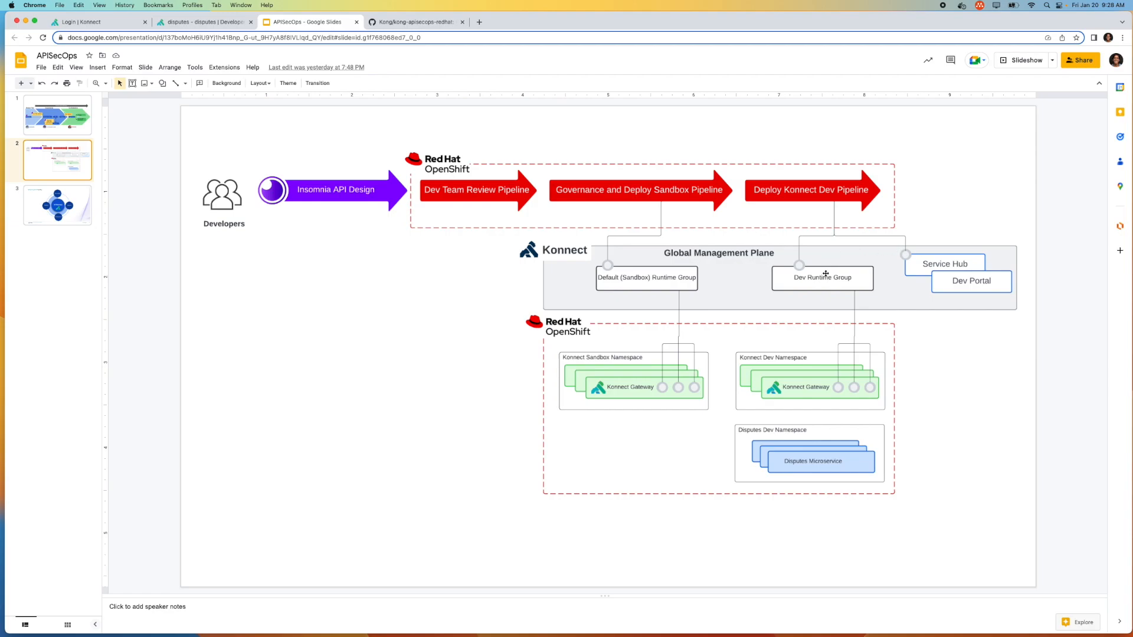
pyautogui.moveTo(827, 381)
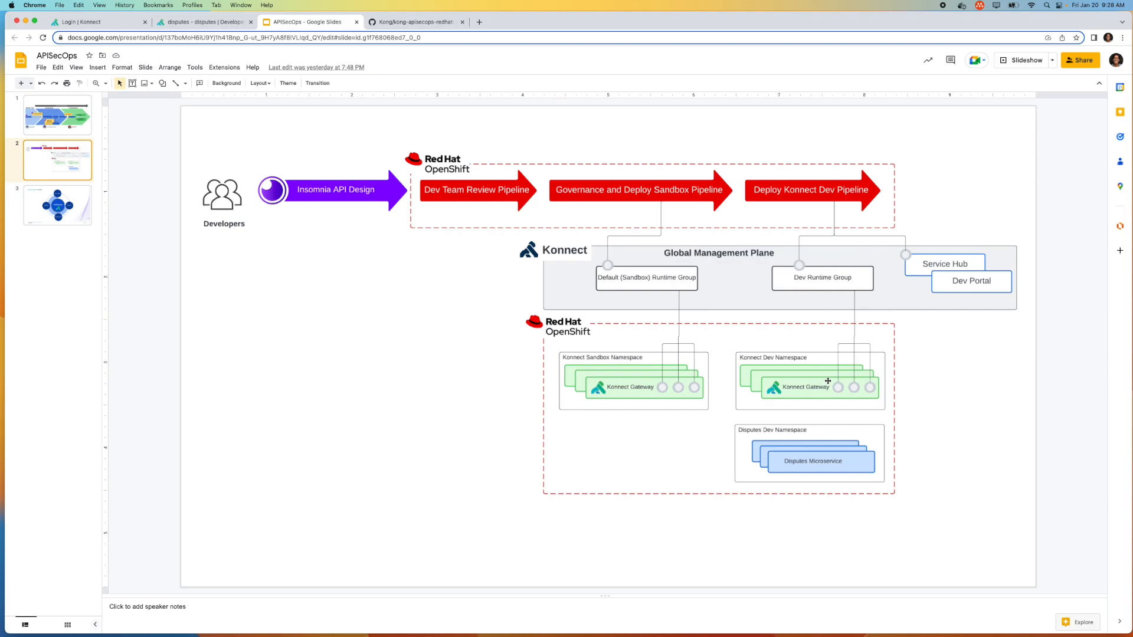
pyautogui.moveTo(918, 374)
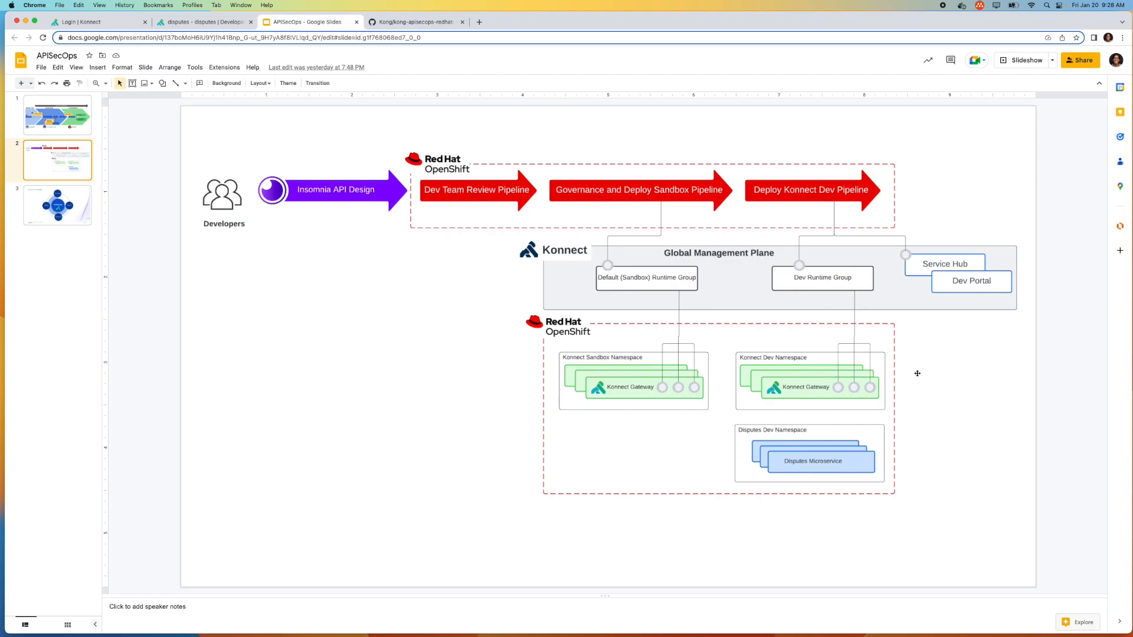
pyautogui.moveTo(811, 409)
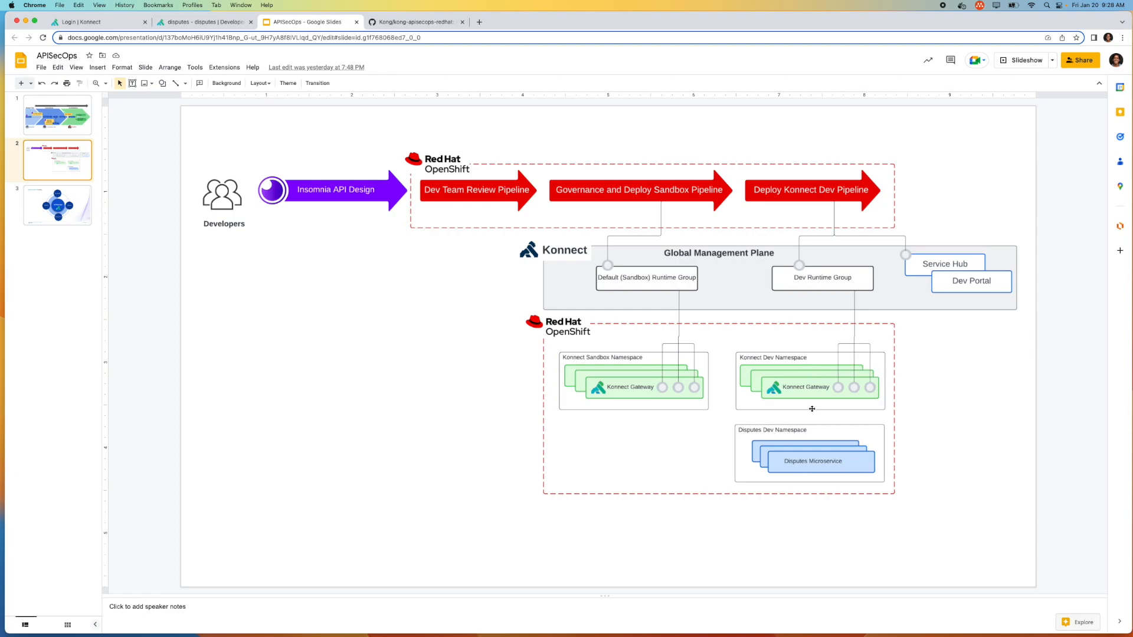
pyautogui.moveTo(812, 441)
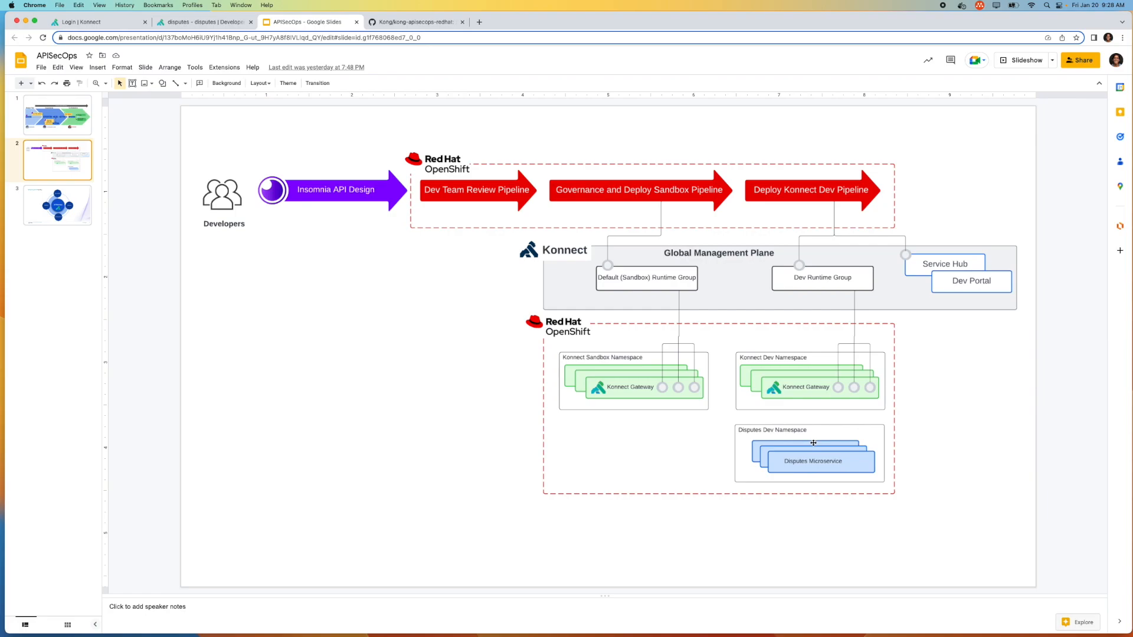
pyautogui.moveTo(846, 390)
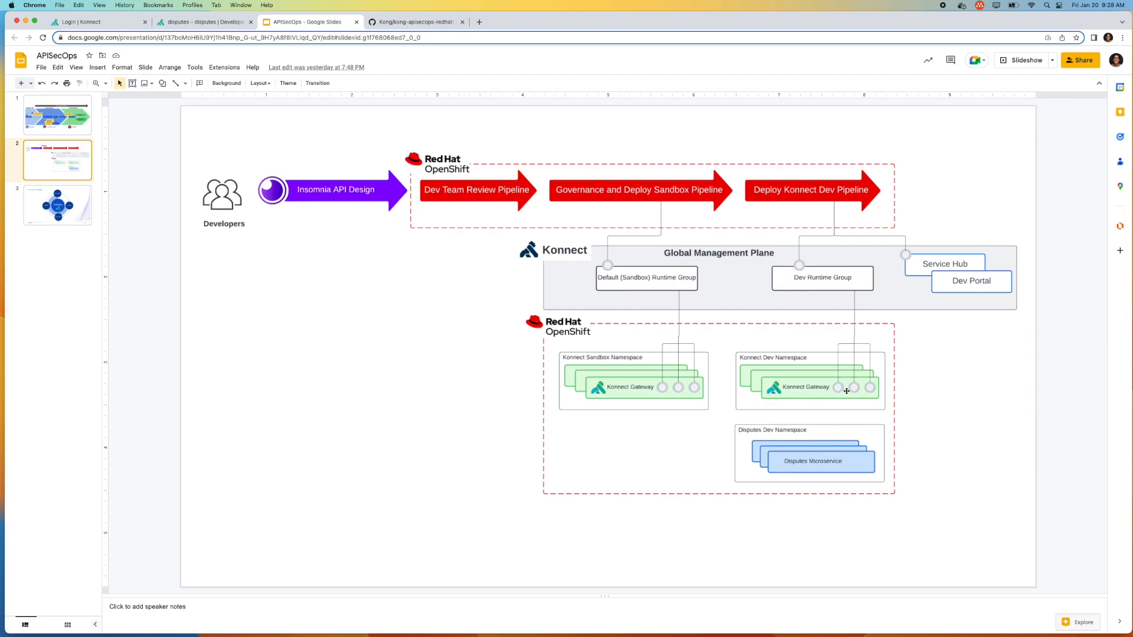
pyautogui.moveTo(837, 403)
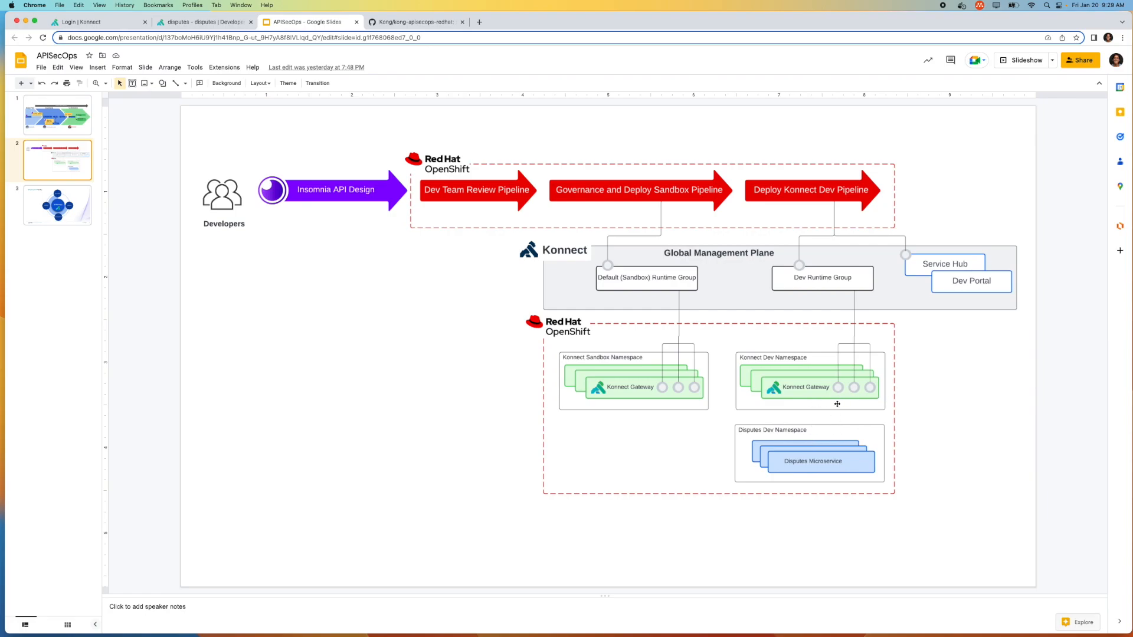
pyautogui.moveTo(892, 370)
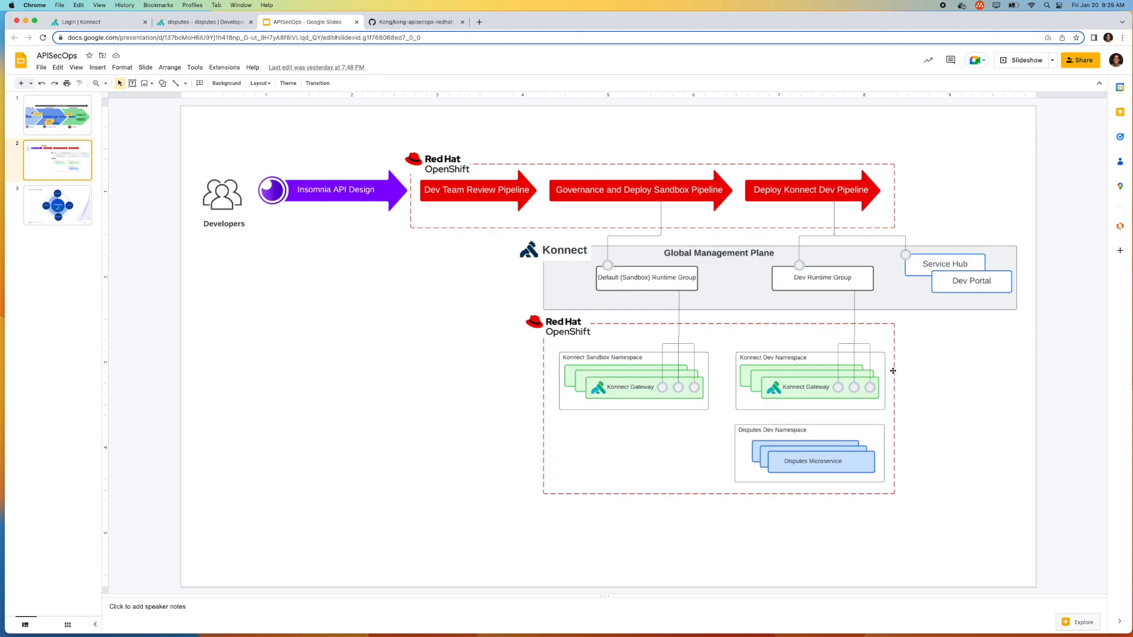
pyautogui.moveTo(871, 389)
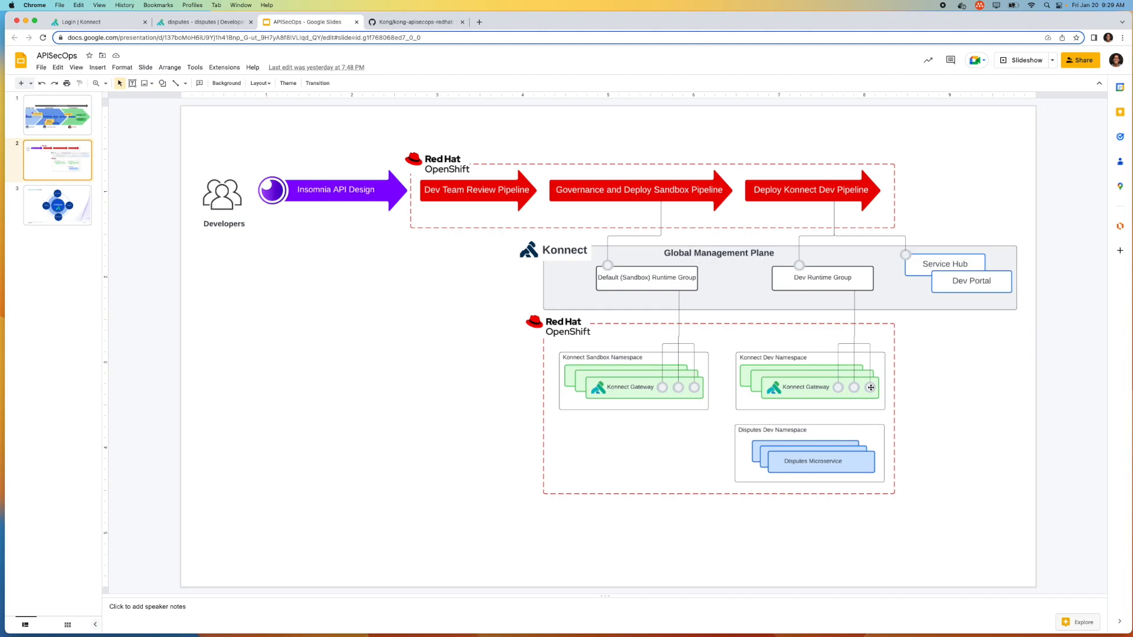
pyautogui.moveTo(940, 353)
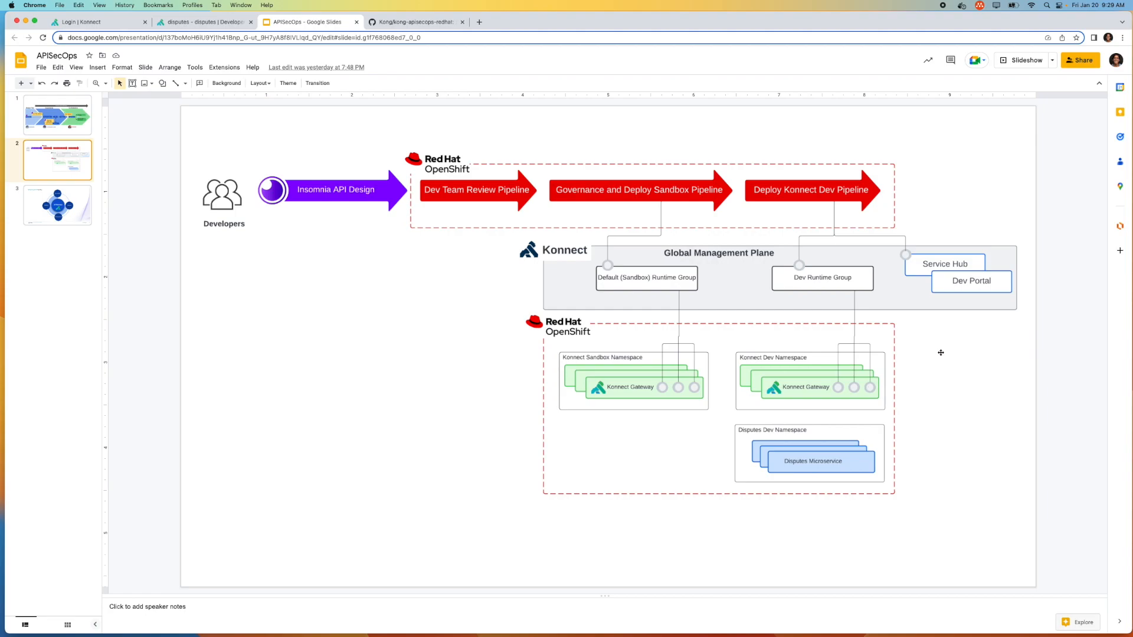
pyautogui.moveTo(926, 336)
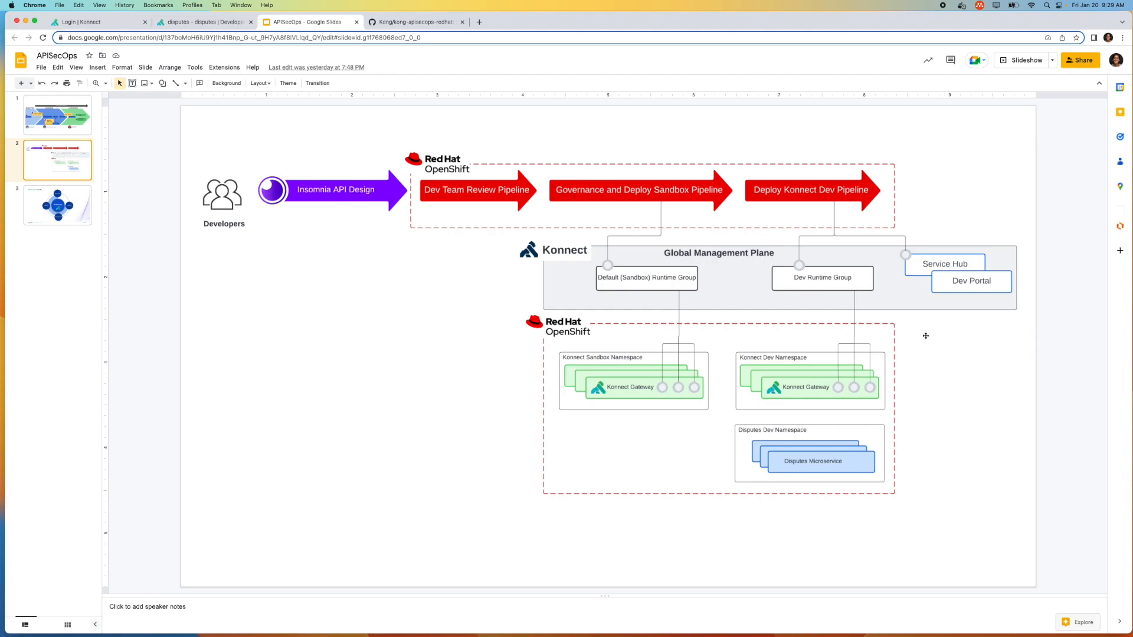
pyautogui.moveTo(934, 276)
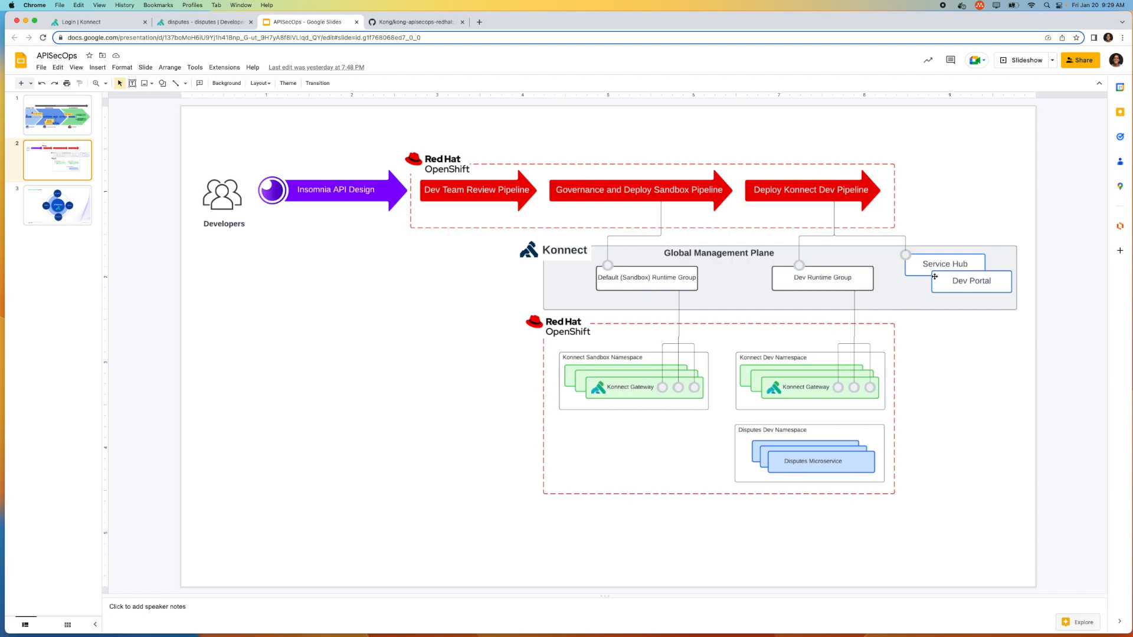
pyautogui.moveTo(940, 316)
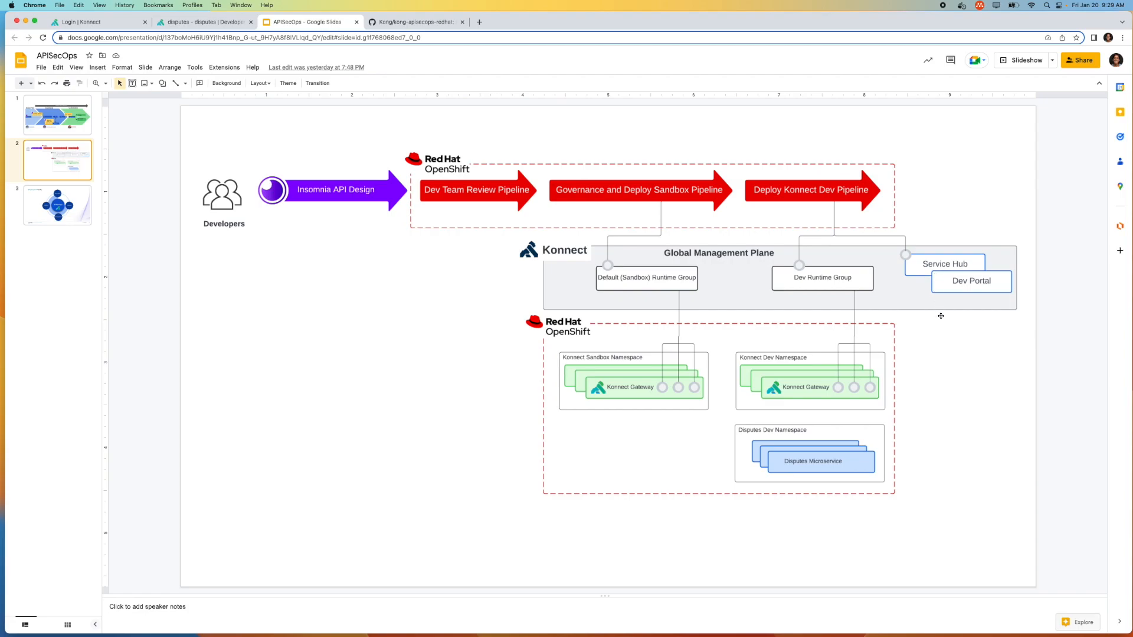
pyautogui.moveTo(715, 319)
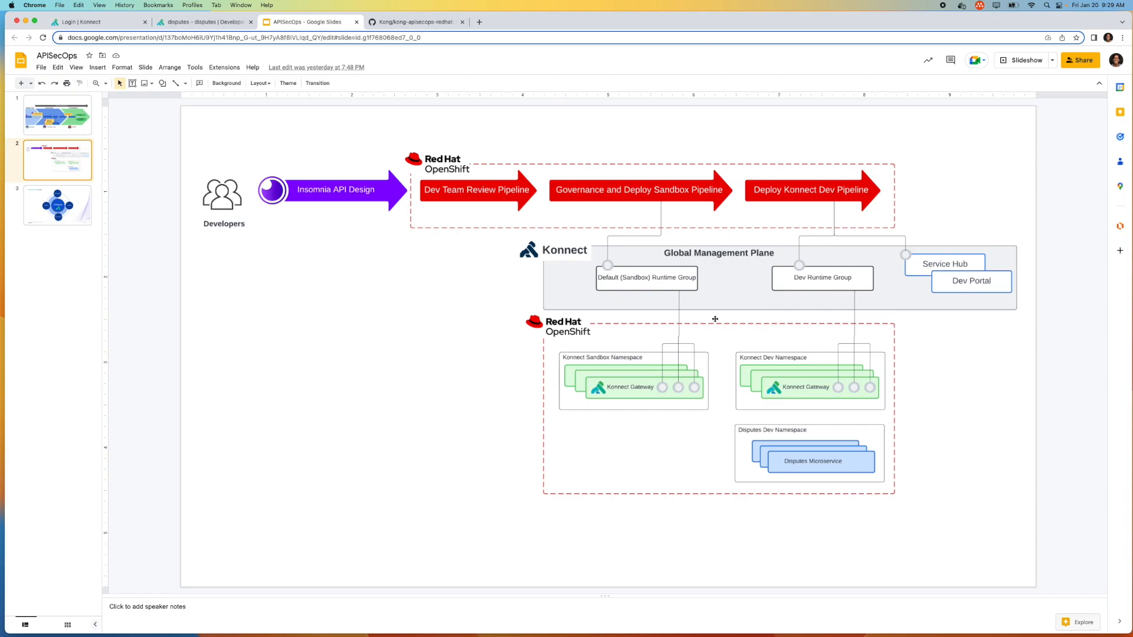
pyautogui.moveTo(654, 326)
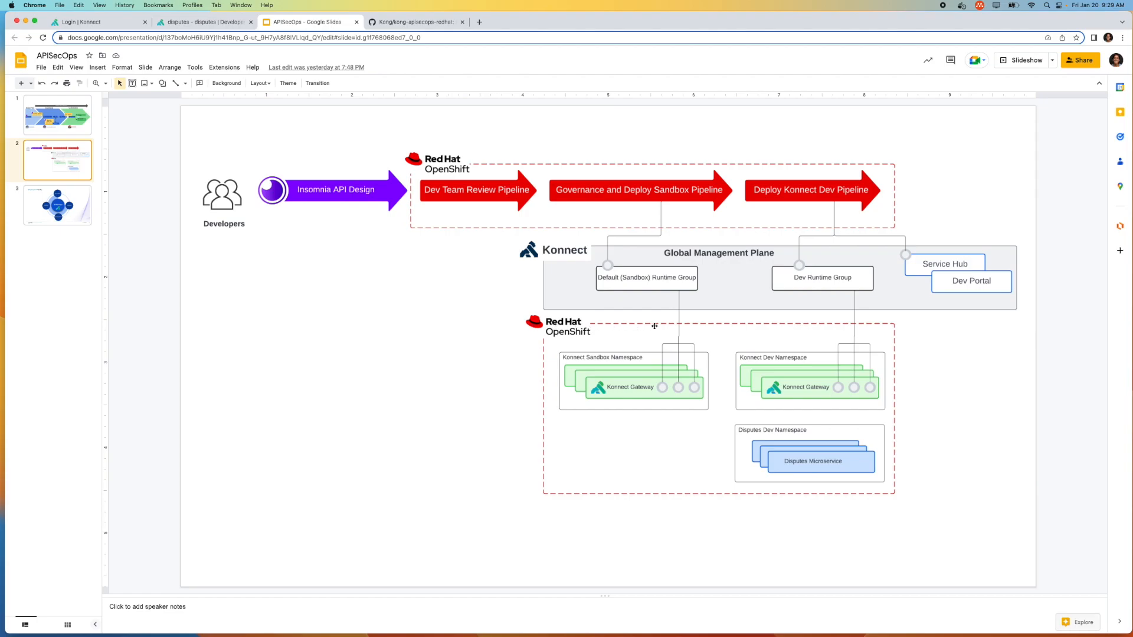
pyautogui.moveTo(745, 291)
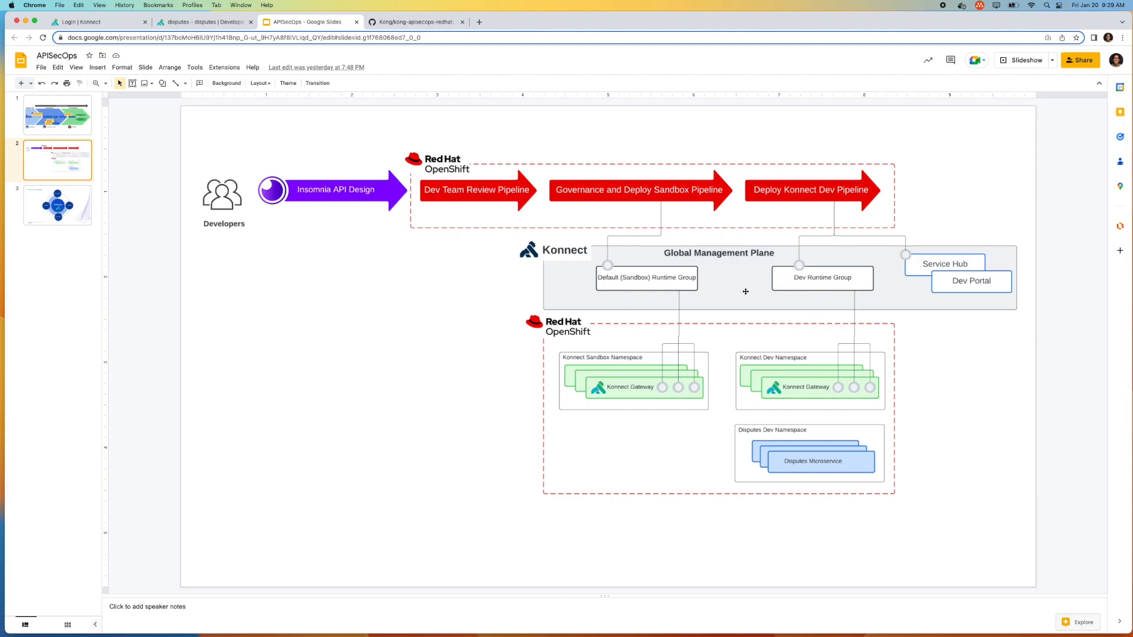
pyautogui.moveTo(824, 191)
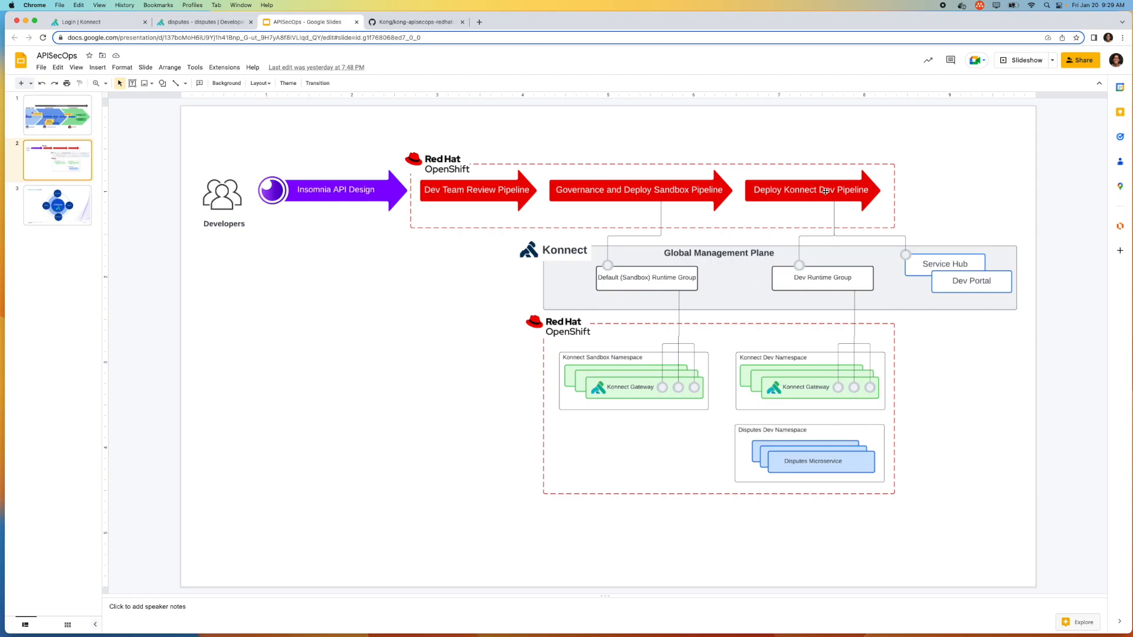